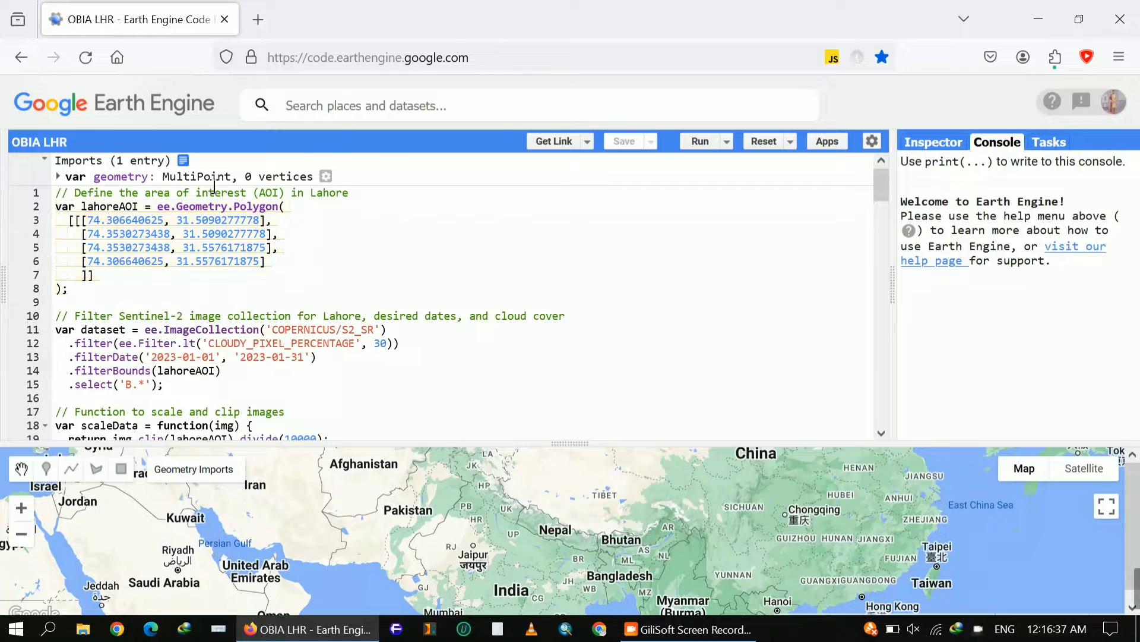
Step: Inspect the imported geometry entries and their generated code, then scroll through the script
left_click(44, 160)
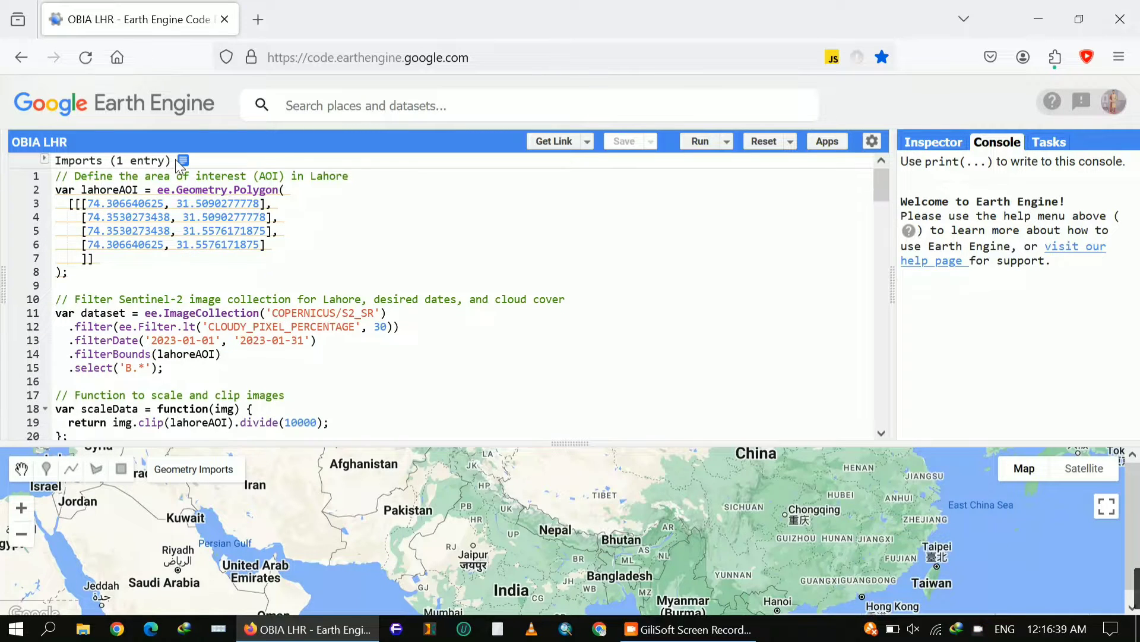
left_click(182, 161)
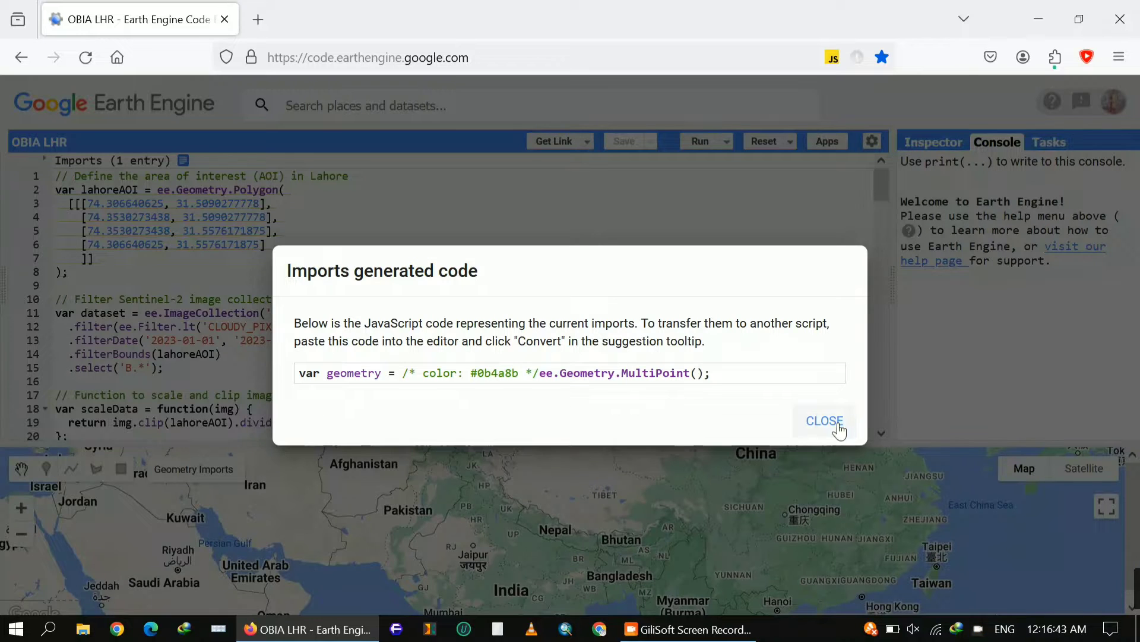
left_click(824, 420)
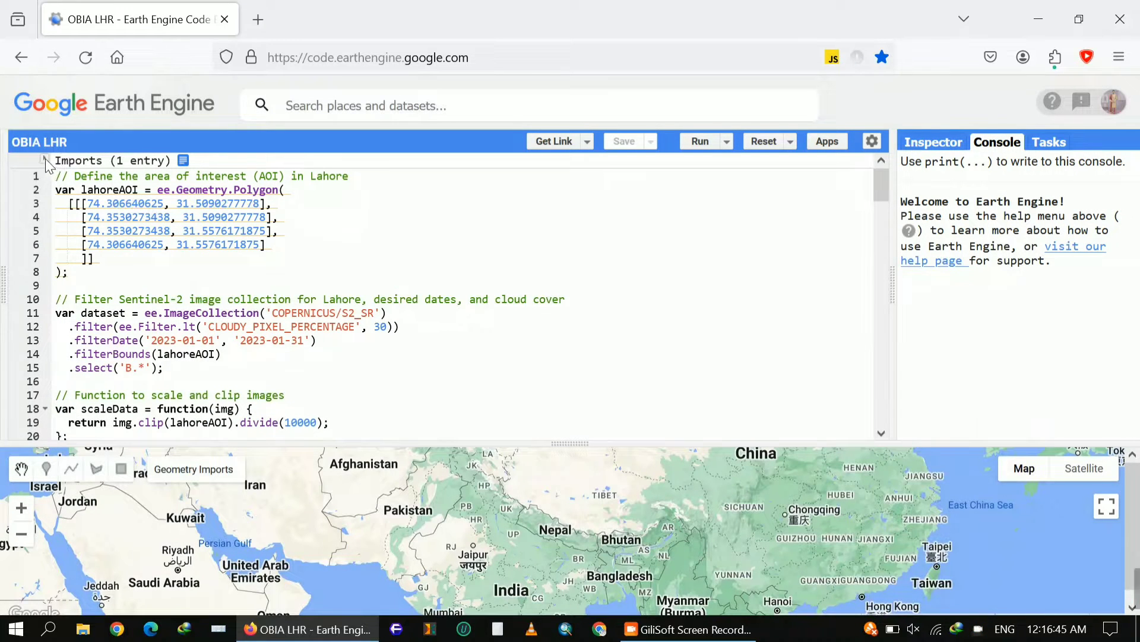
left_click(44, 160)
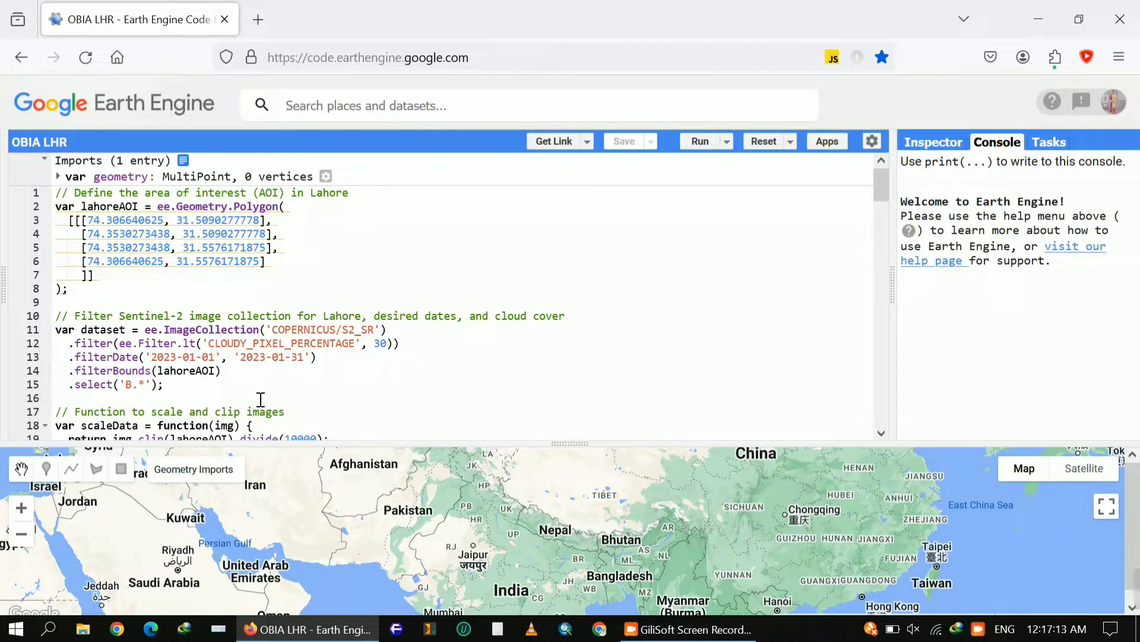
mouse_move(694, 439)
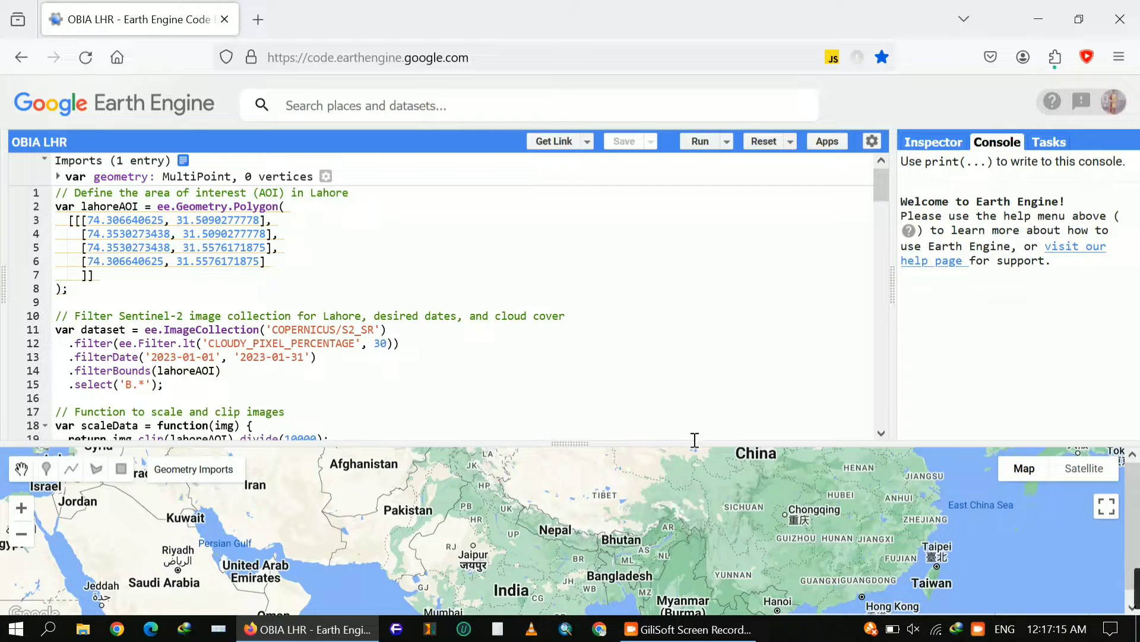
scroll("down", 3)
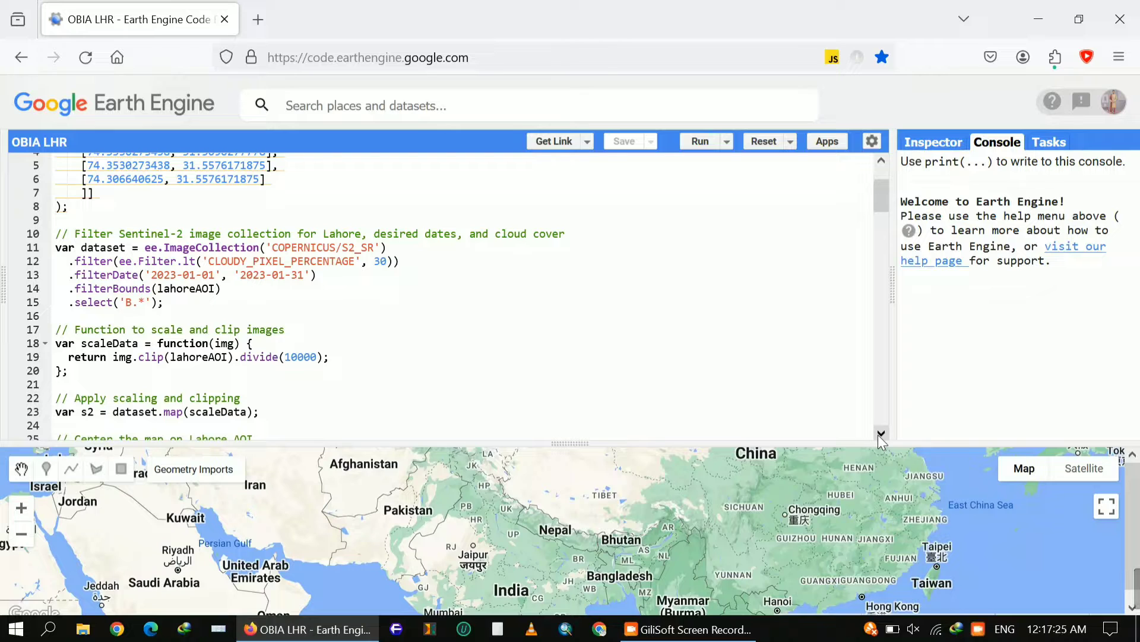
scroll("down", 3)
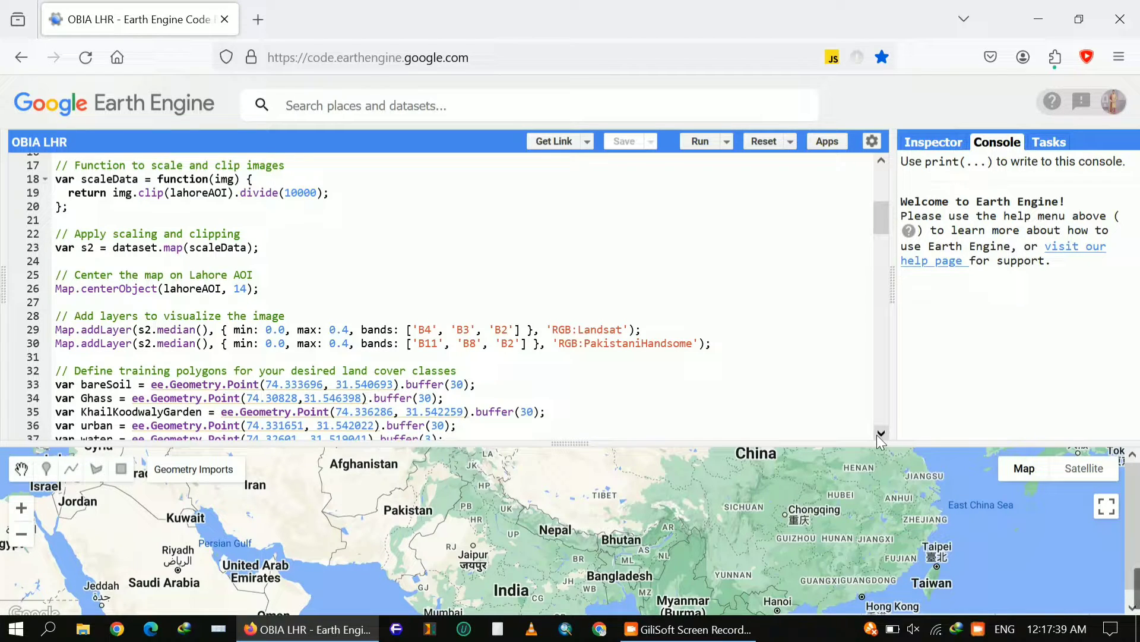
scroll("down", 3)
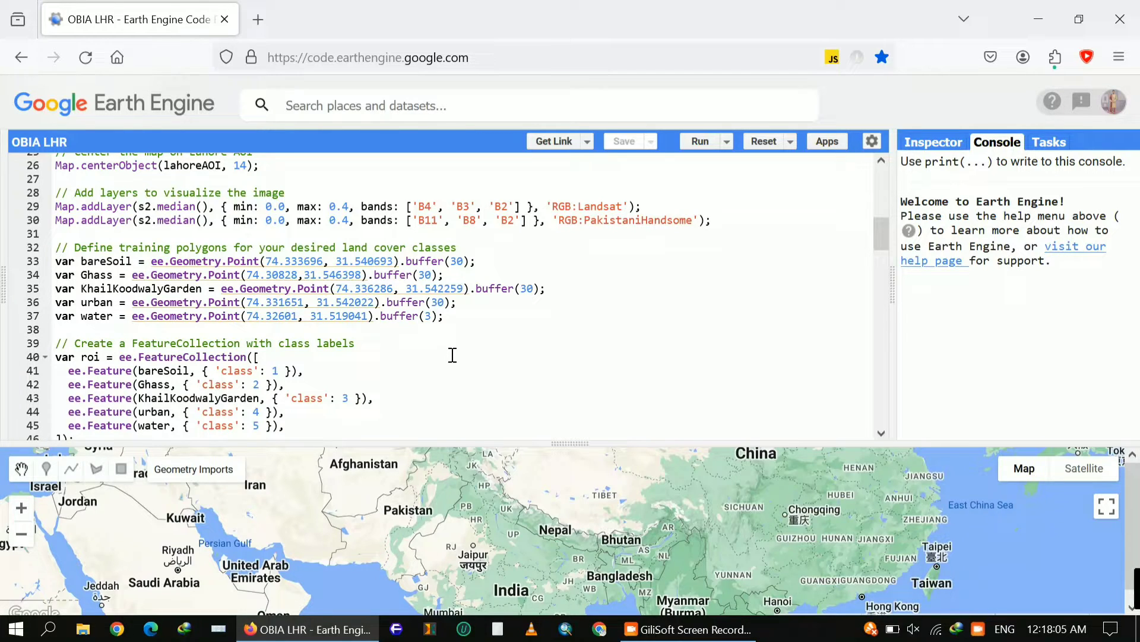
mouse_move(432, 335)
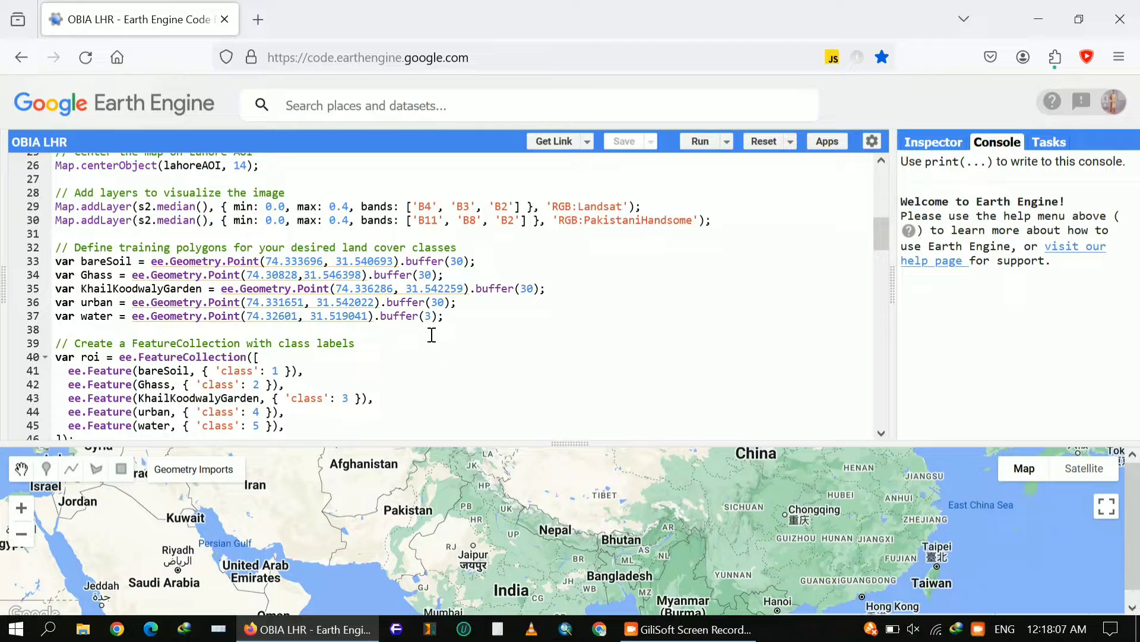
mouse_move(160, 316)
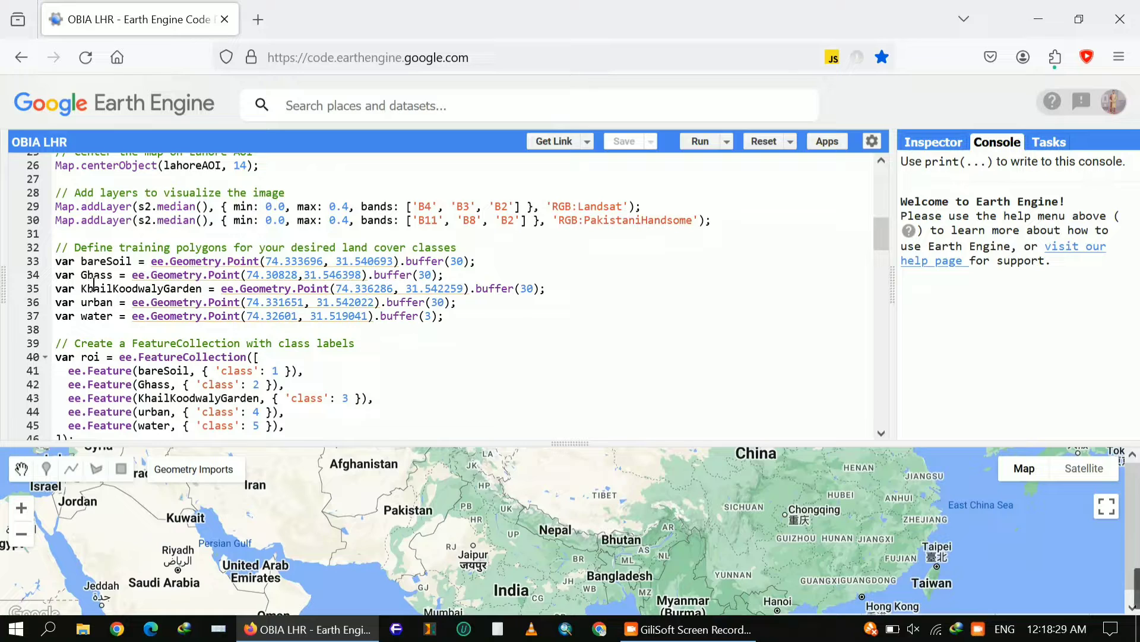
mouse_move(427, 334)
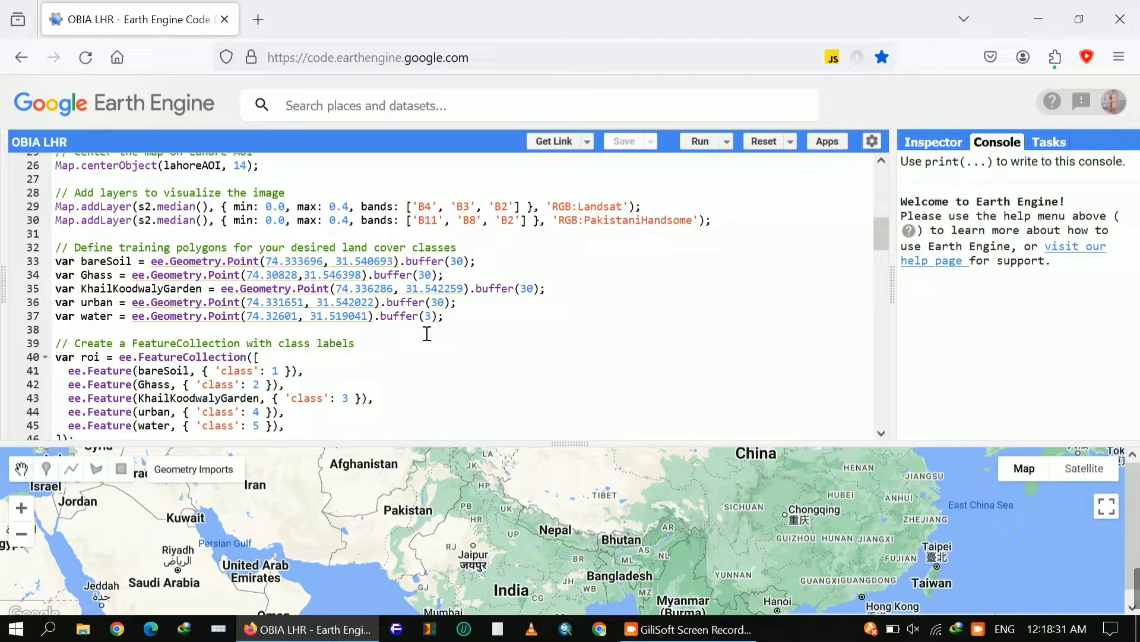
mouse_move(490, 321)
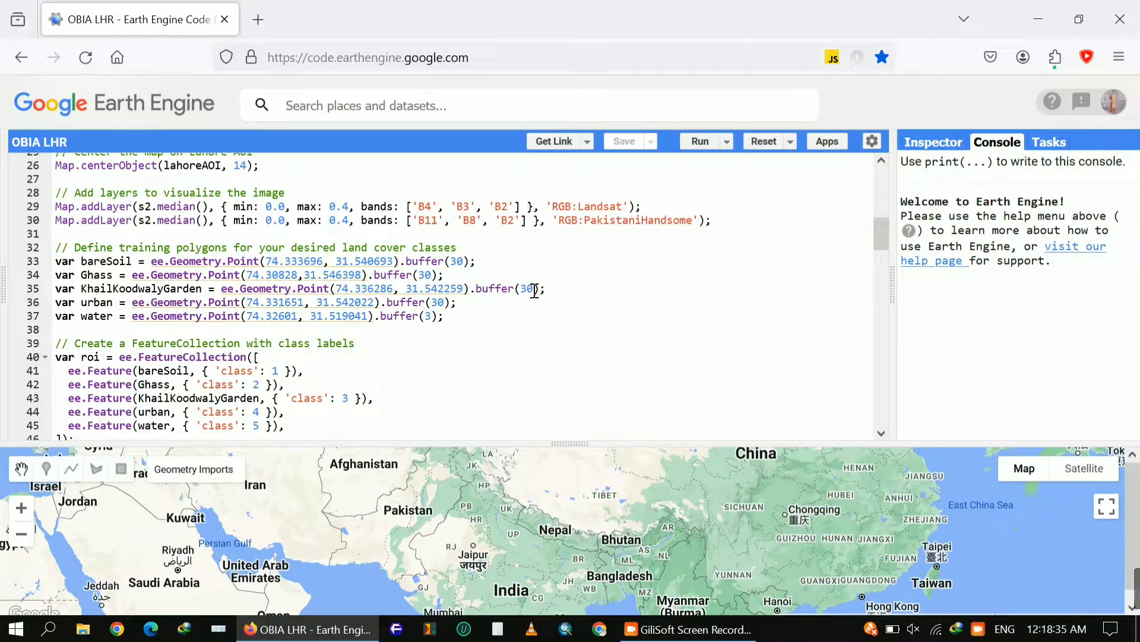
mouse_move(524, 306)
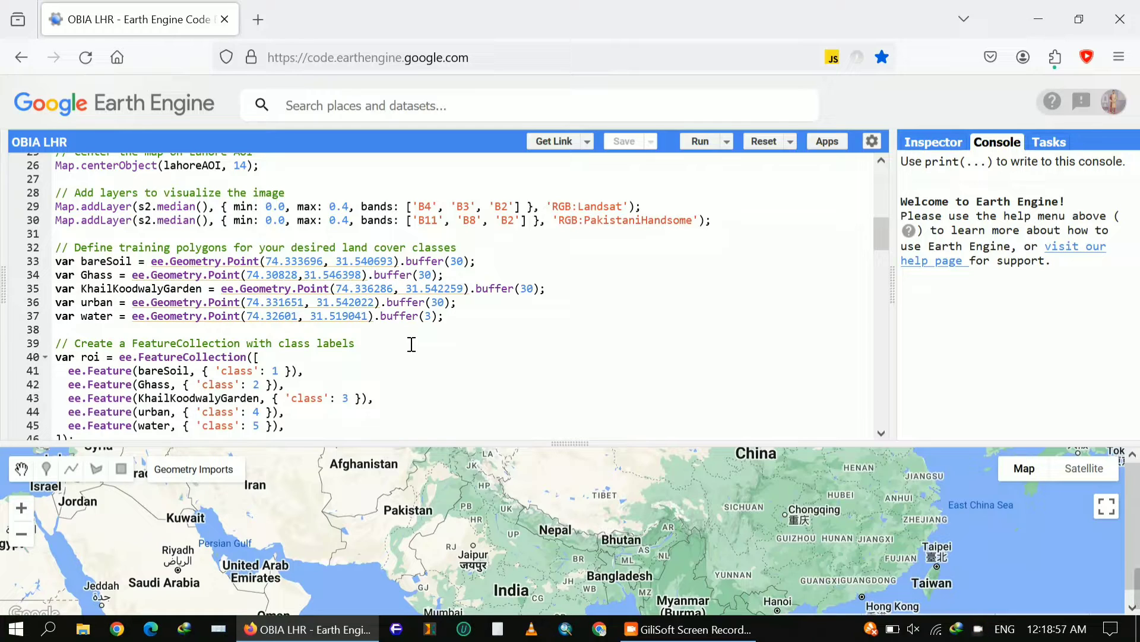
mouse_move(703, 446)
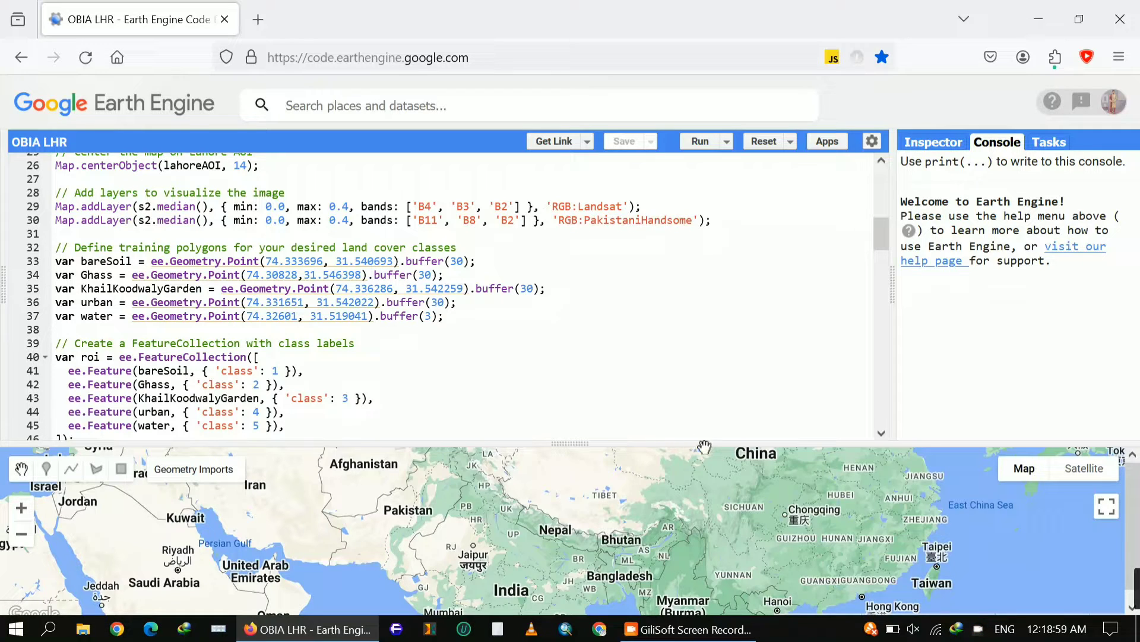
mouse_move(881, 433)
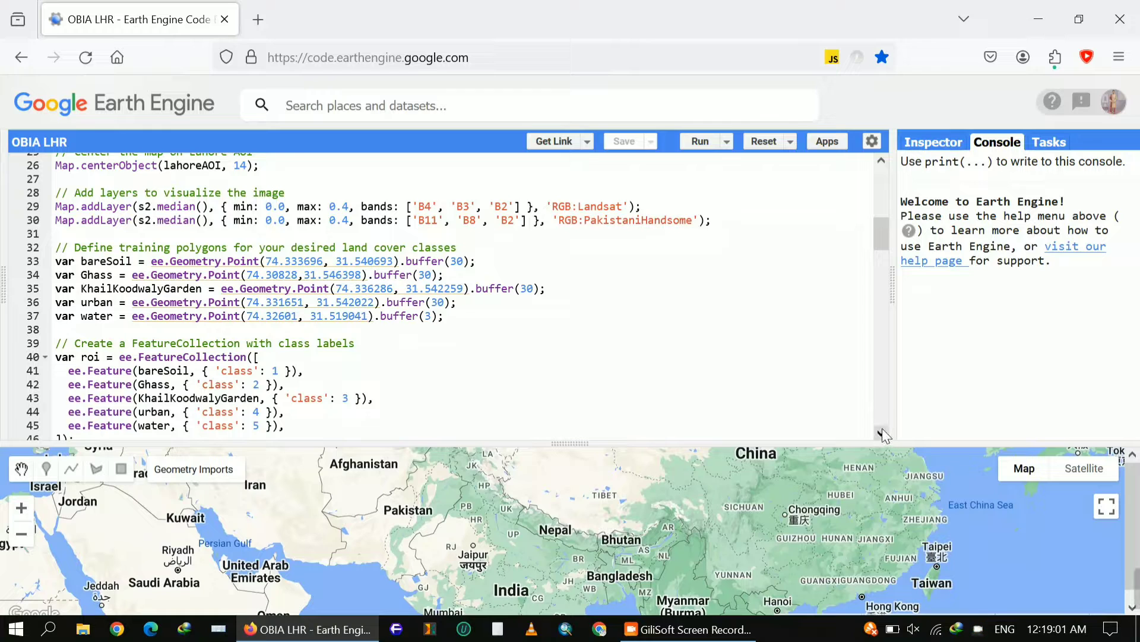
Step: Replace 'Land Cover' with 'OBIA' in the legend title on line 88
scroll("down", 3)
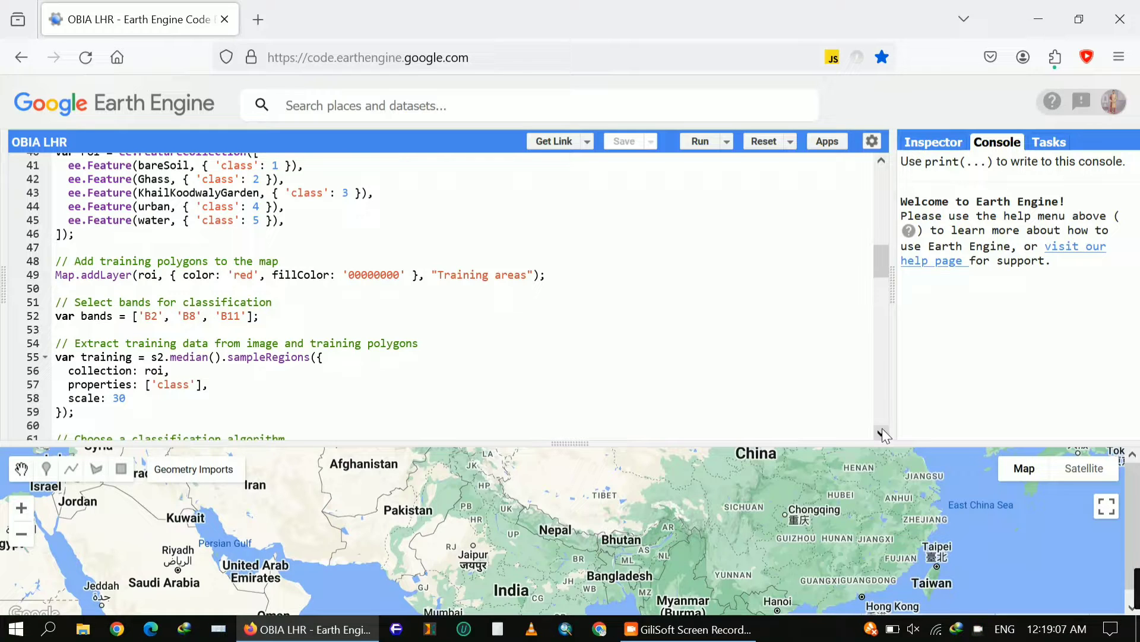
scroll("down", 3)
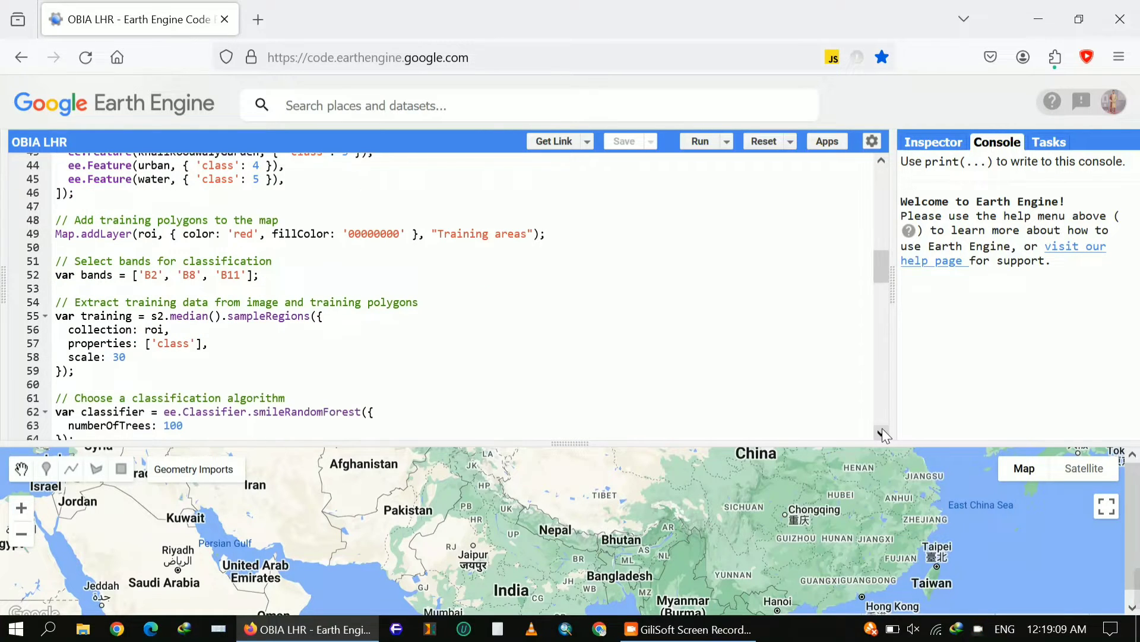
scroll("down", 3)
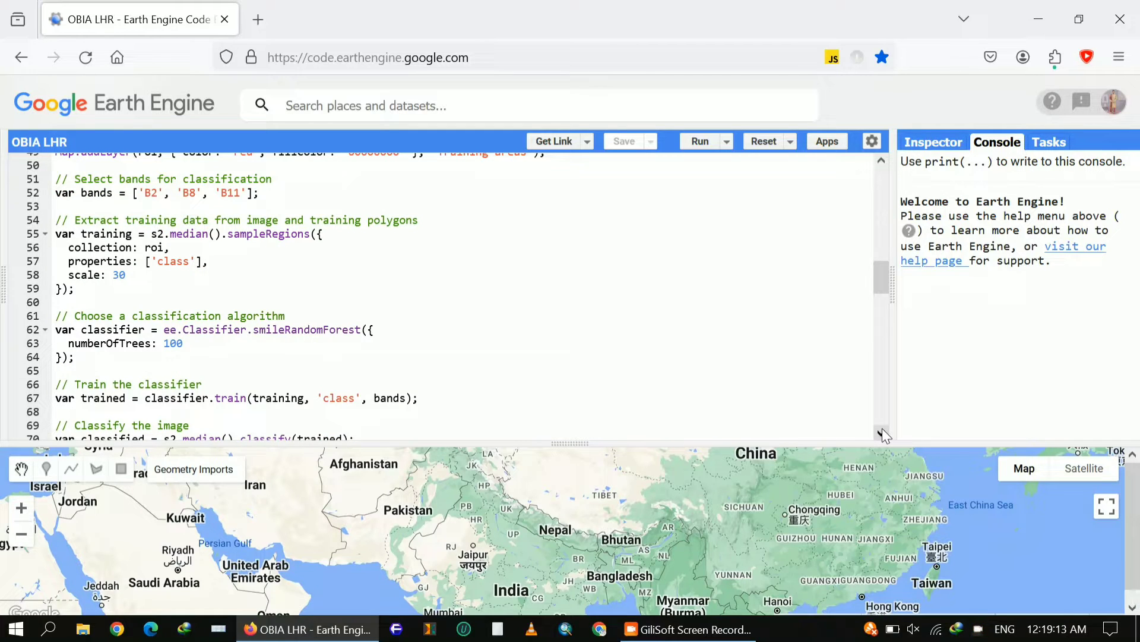
scroll("down", 3)
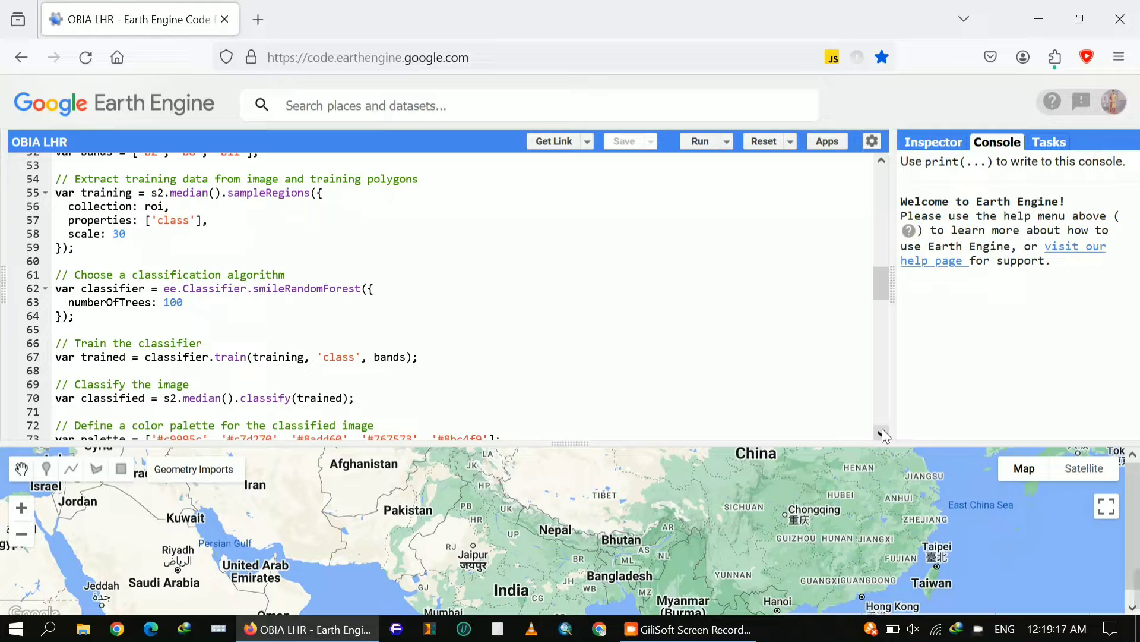
scroll("down", 3)
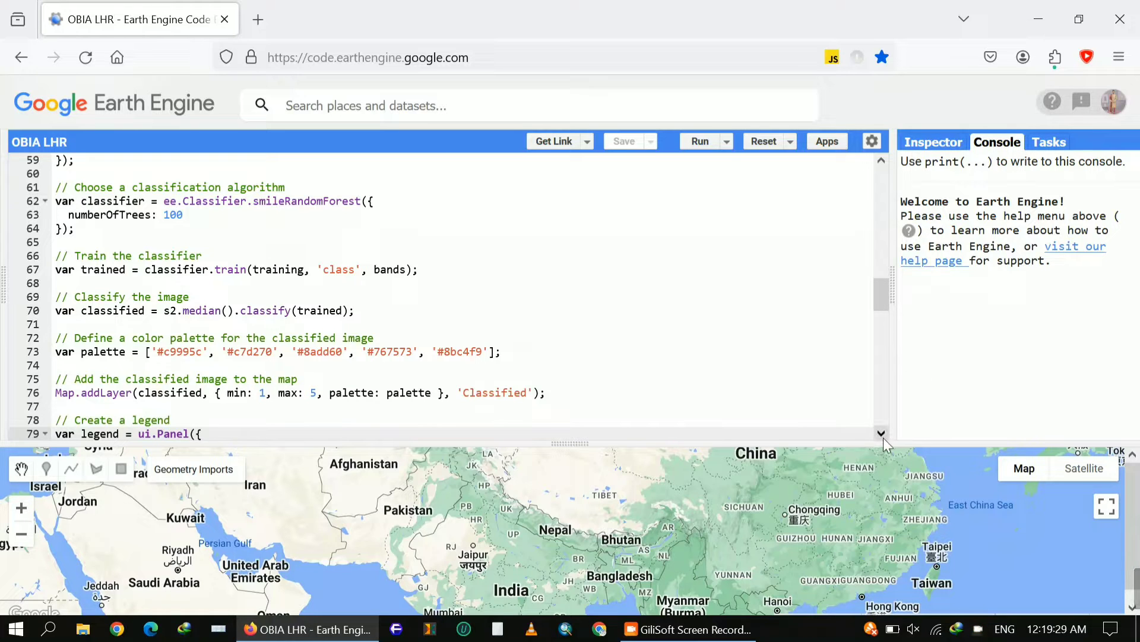
scroll("down", 3)
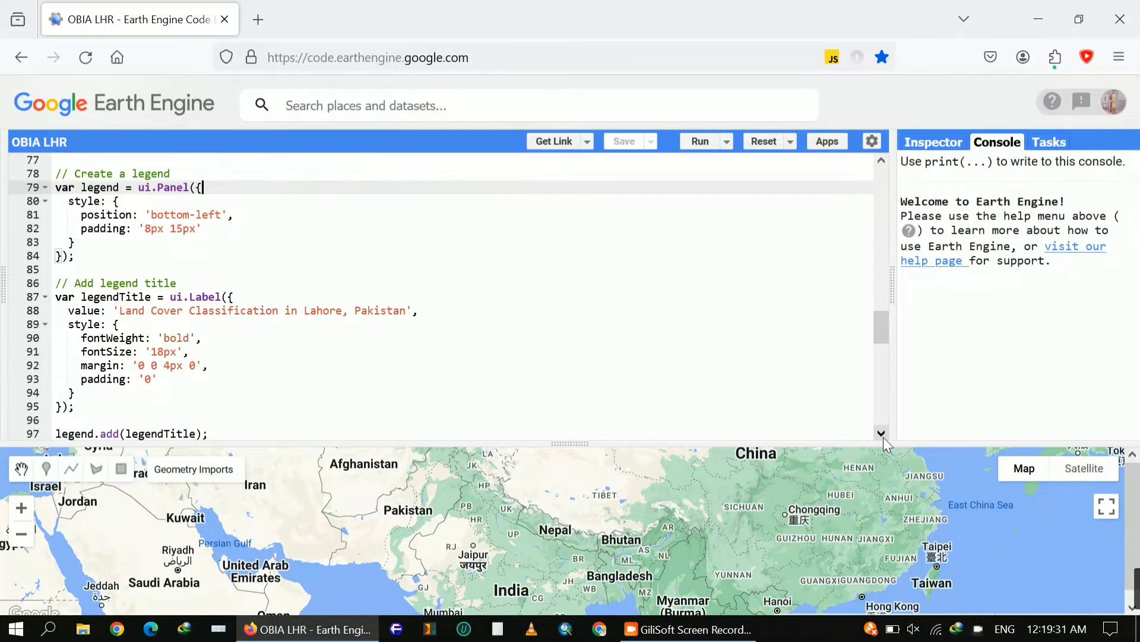
mouse_move(320, 333)
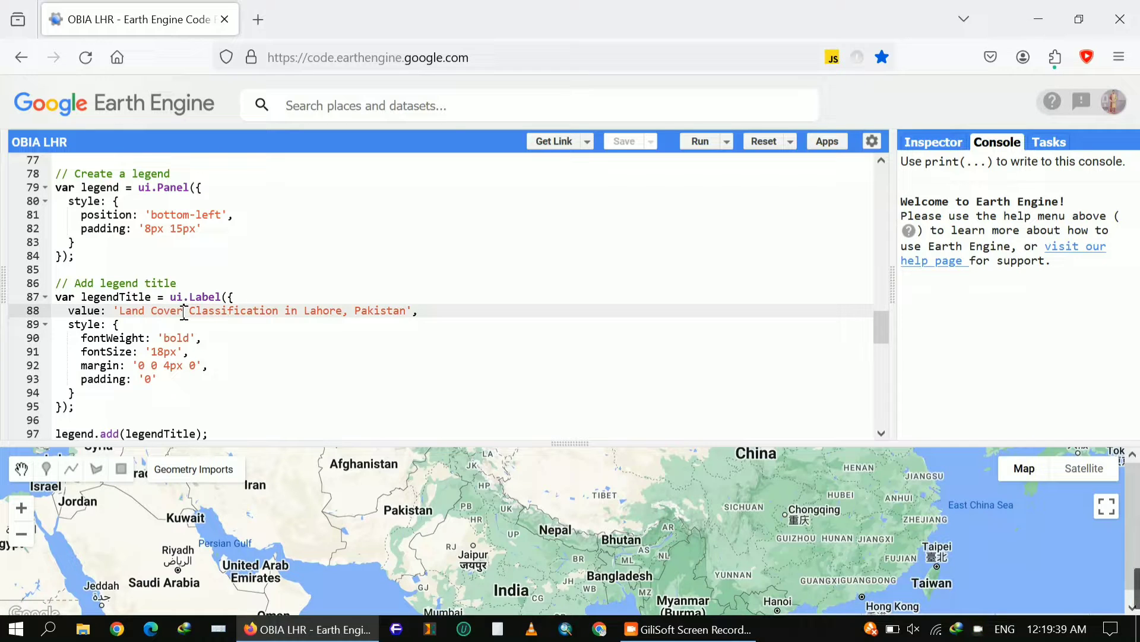
double_click(132, 310)
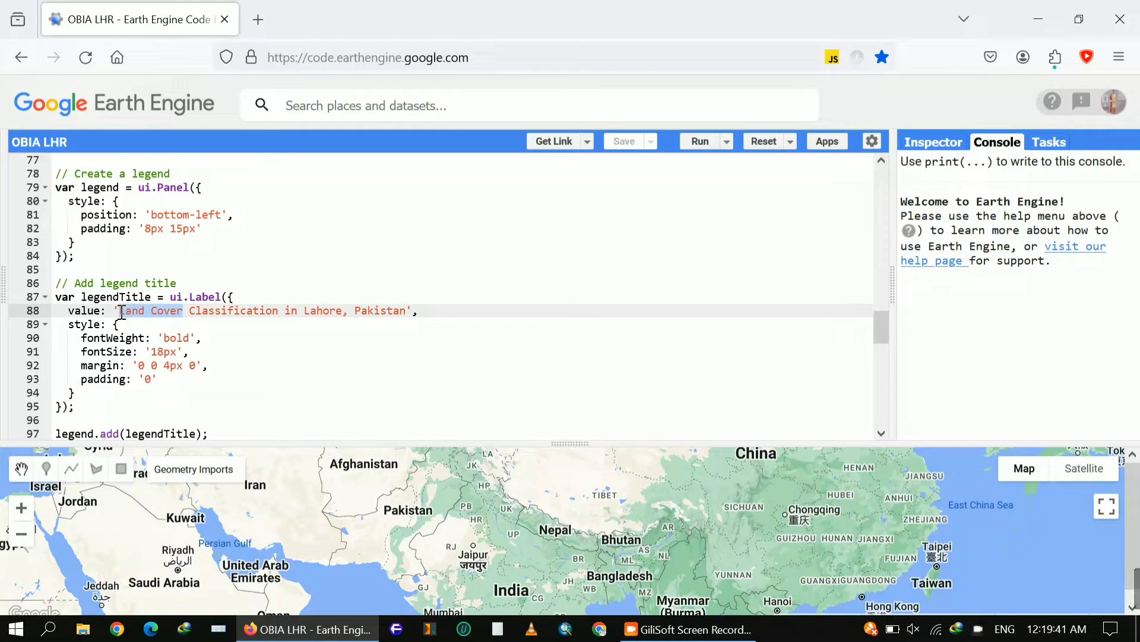
type("OBI")
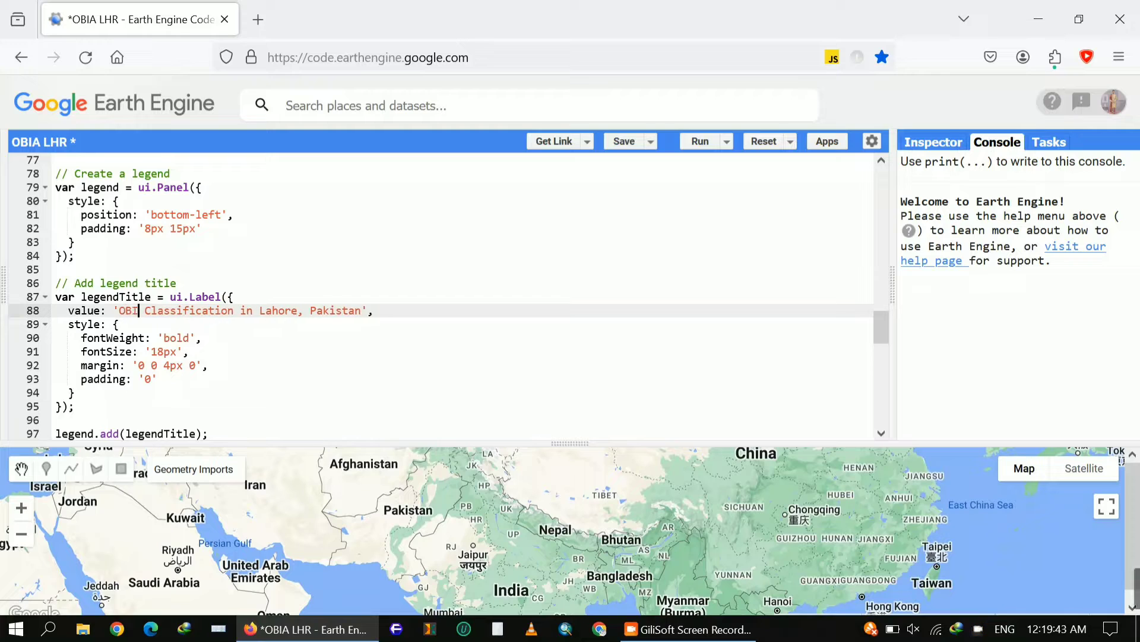
type("A")
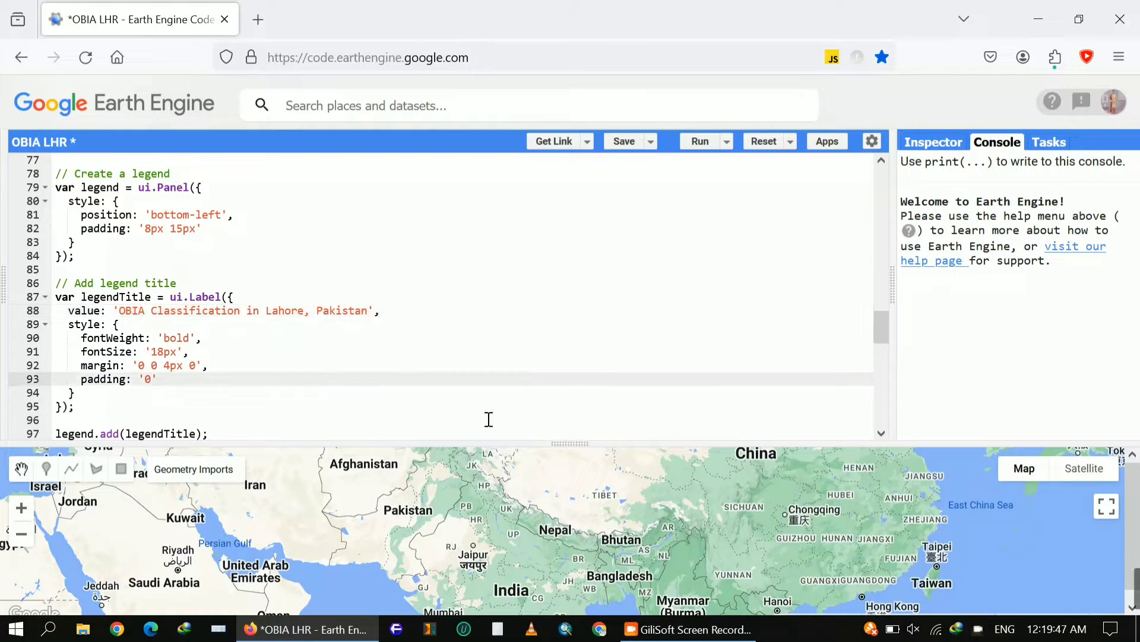
scroll("down", 3)
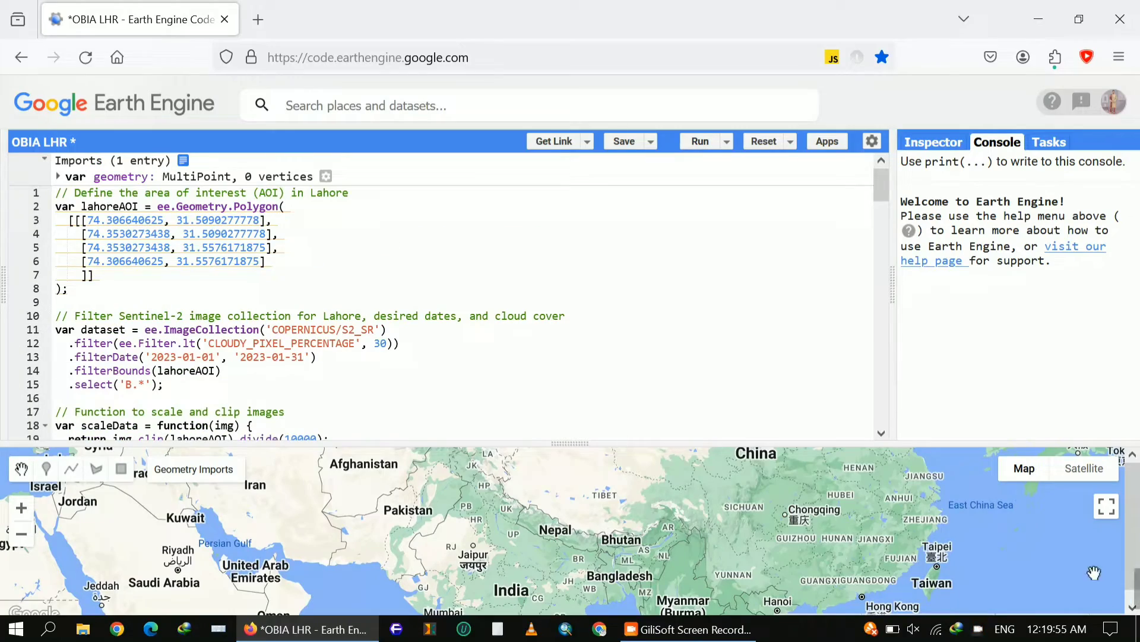
Step: Expand the map to fullscreen and switch the basemap to Satellite
left_click(1106, 506)
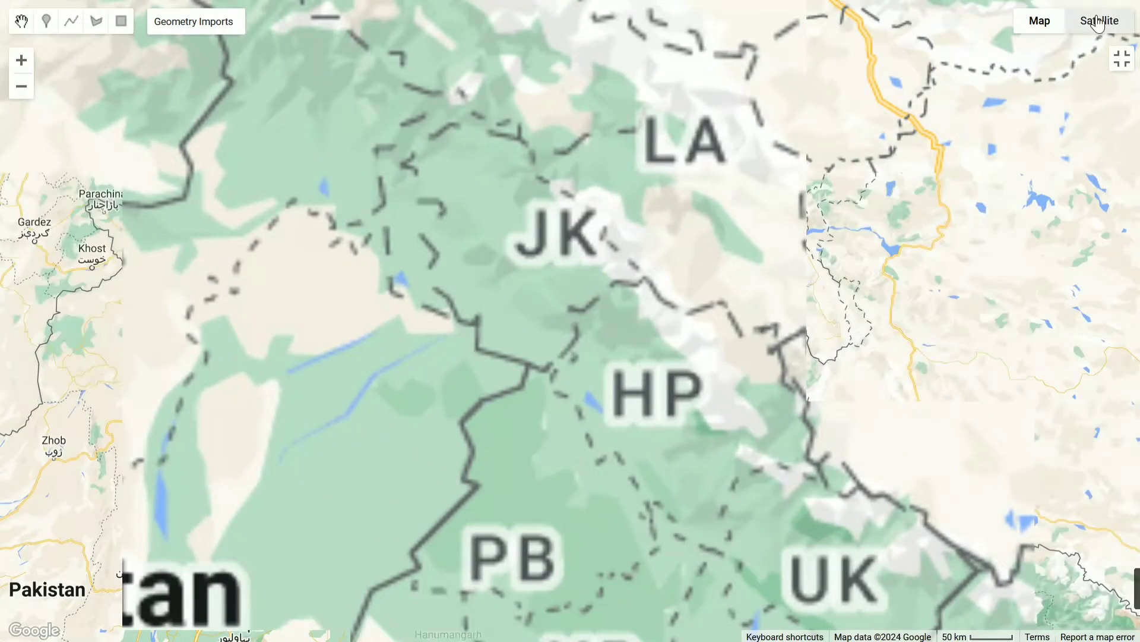
left_click(1099, 21)
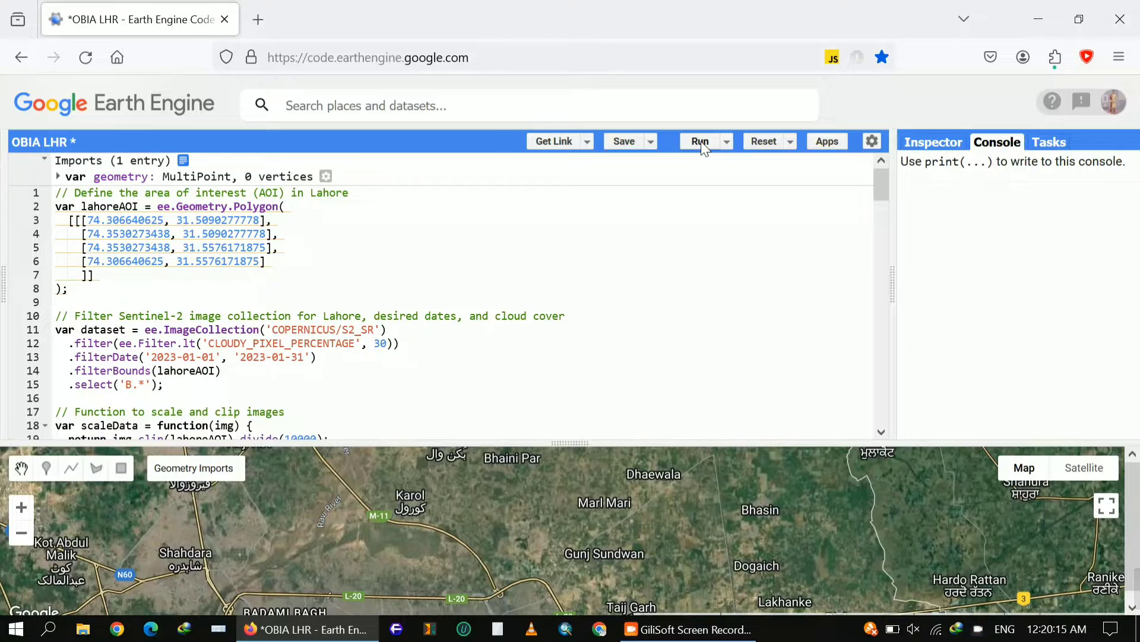
Step: Run the classification script and expand the map to fullscreen
left_click(700, 142)
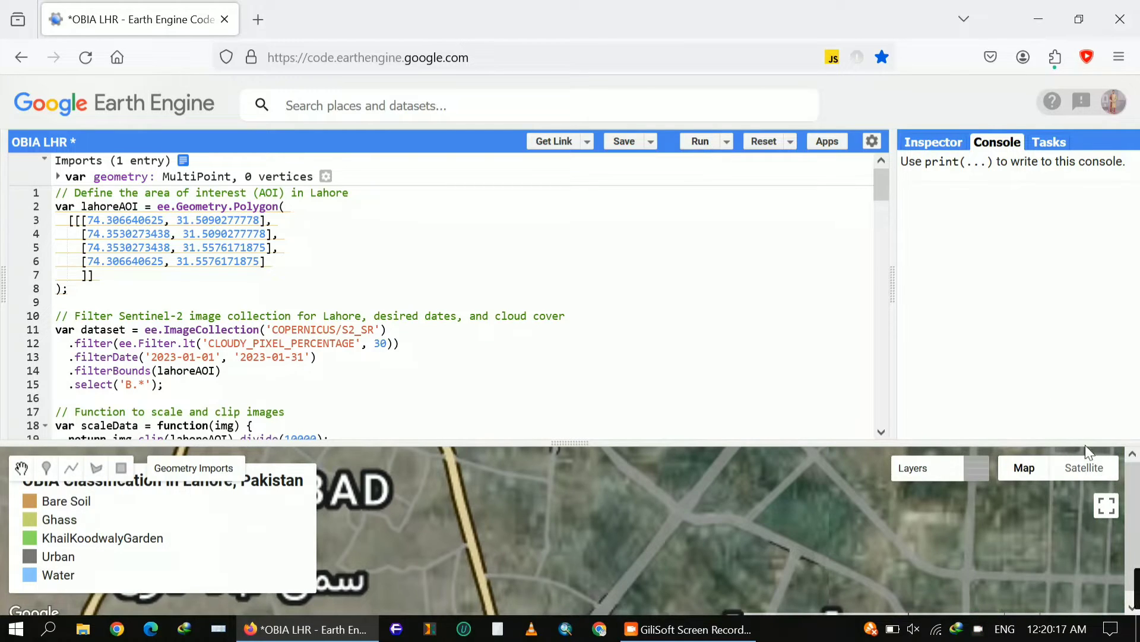
left_click(1106, 505)
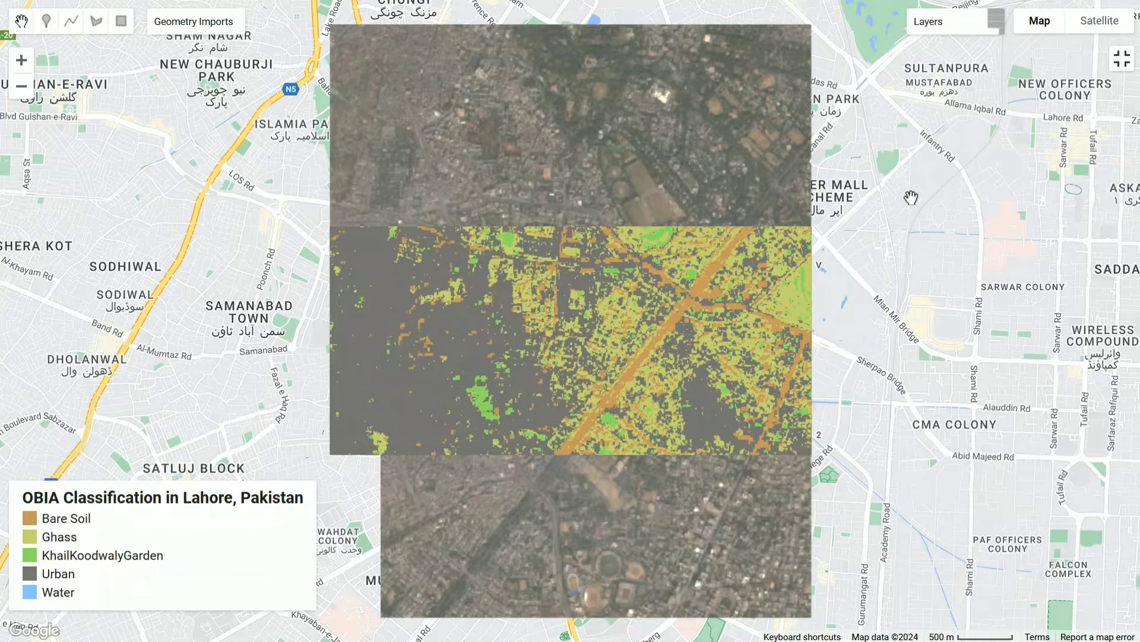
Step: Open the map Layers list and uncheck the Classified layer
left_click(930, 21)
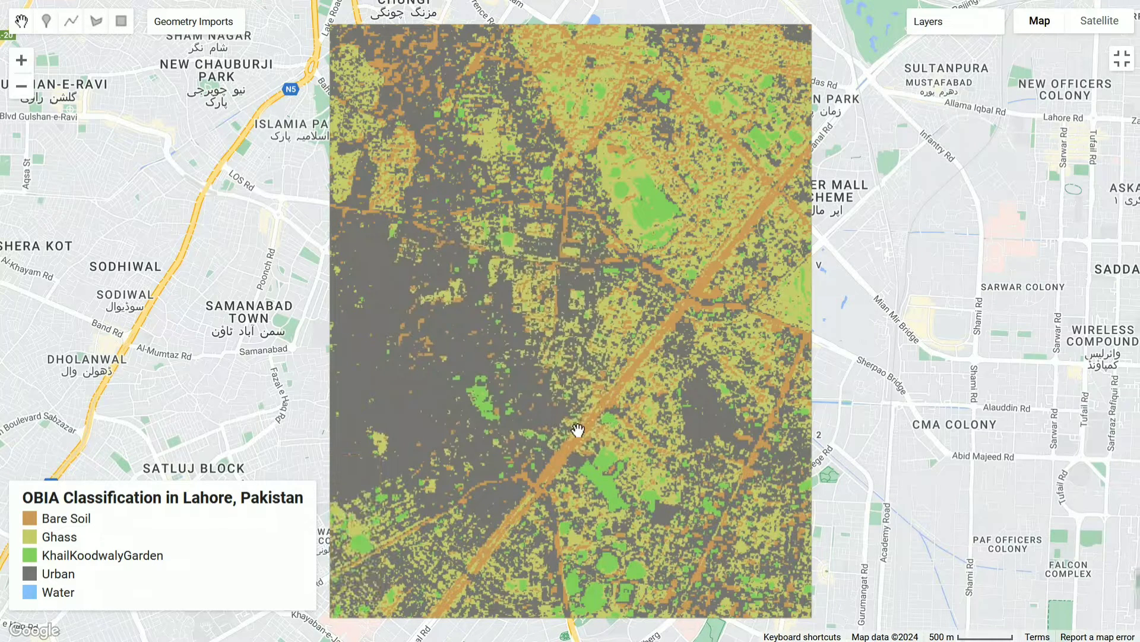
left_click(198, 21)
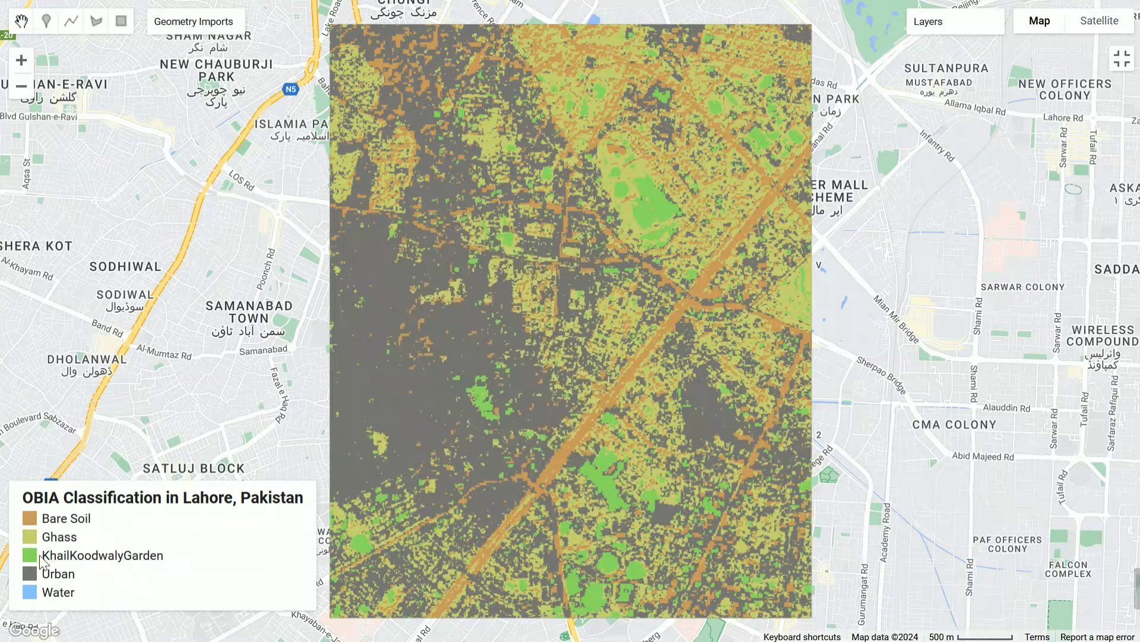
left_click(932, 22)
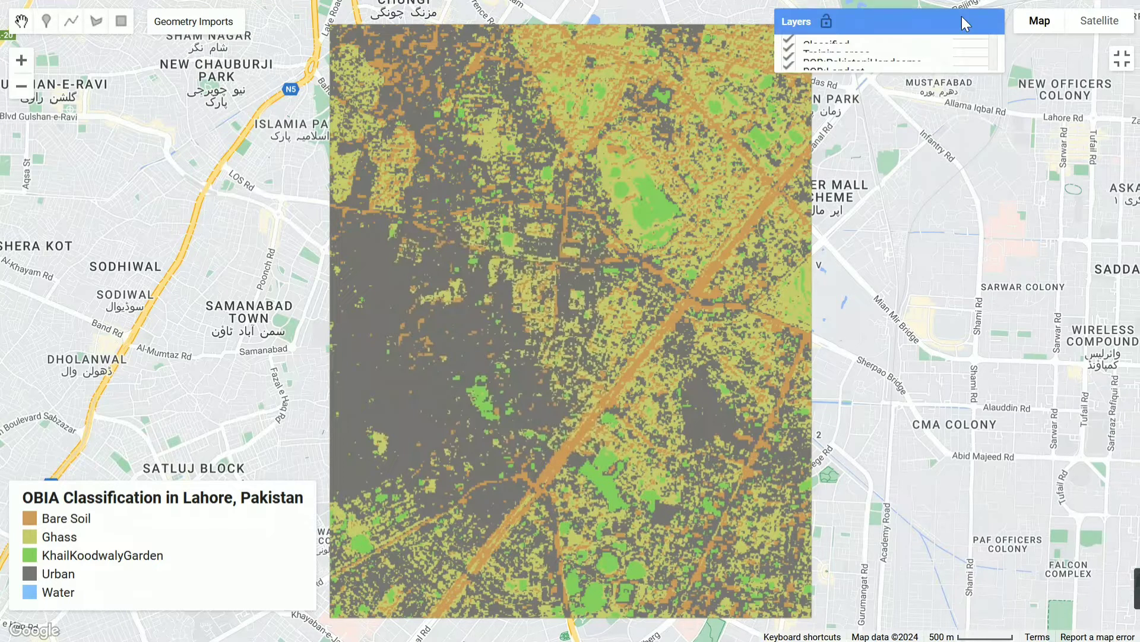
left_click(788, 45)
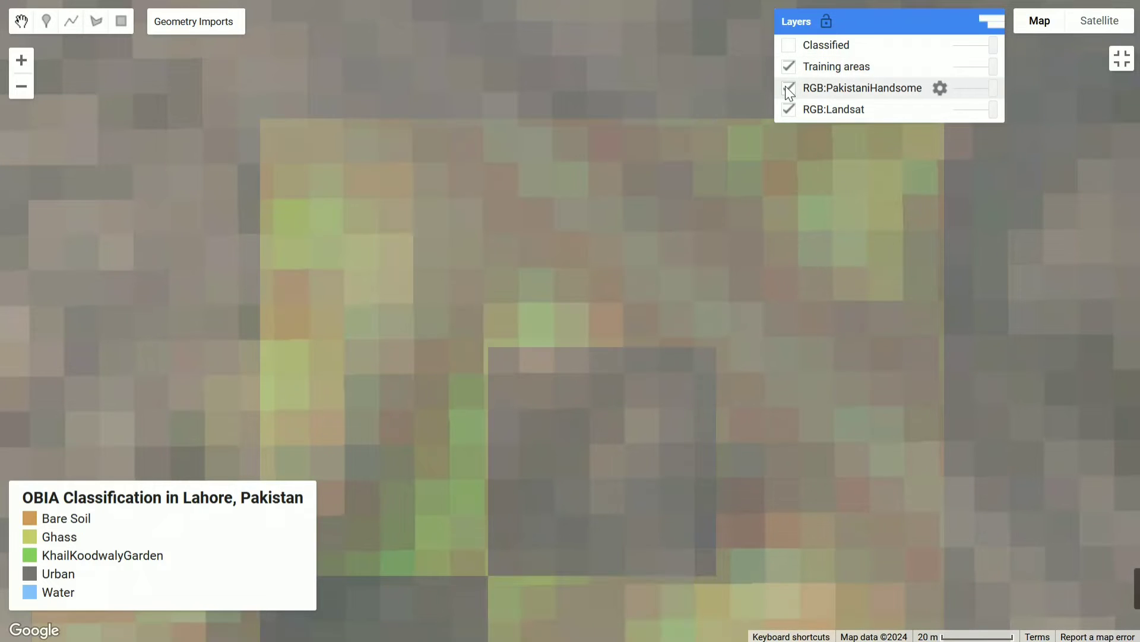
Step: Hide the RGB:PakistaniHandsome layer and switch the basemap to Satellite
left_click(788, 88)
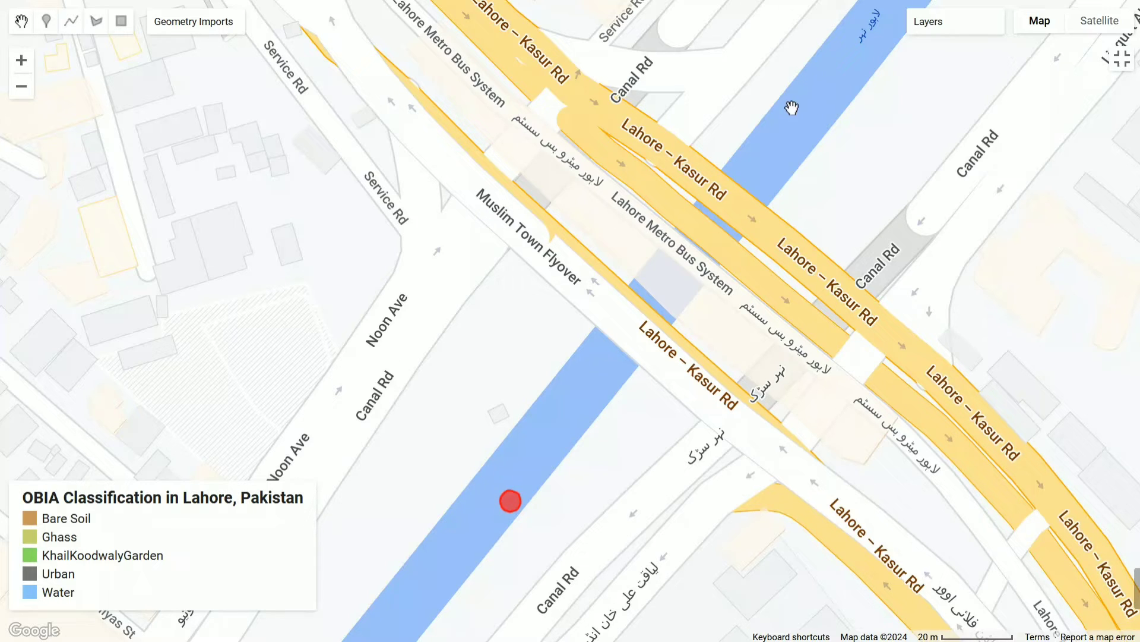
mouse_move(545, 472)
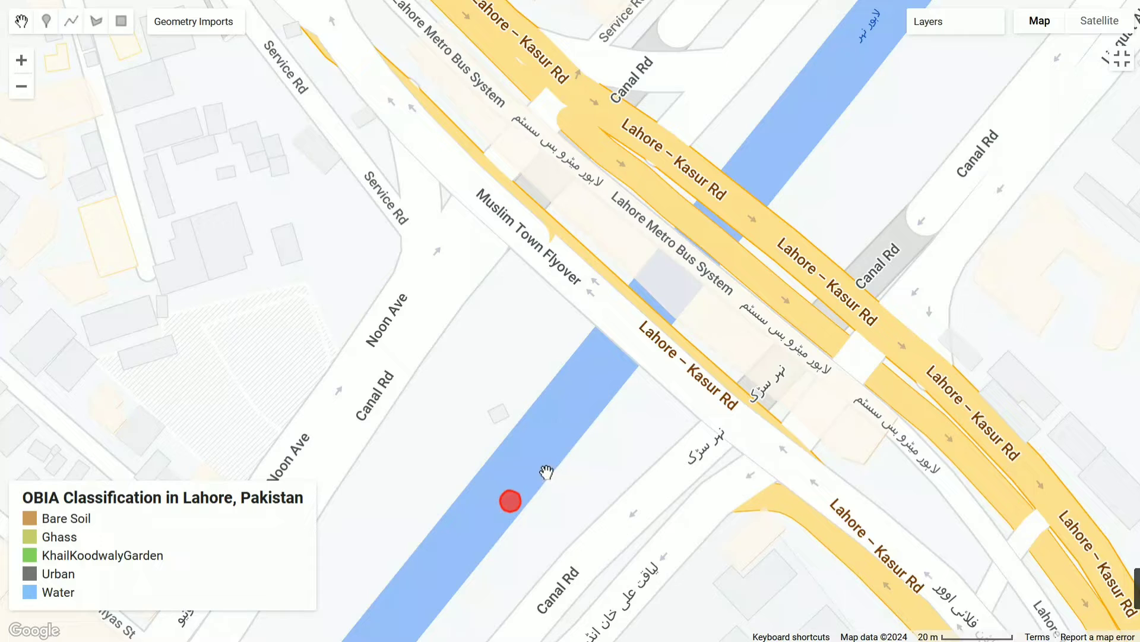
left_click(931, 21)
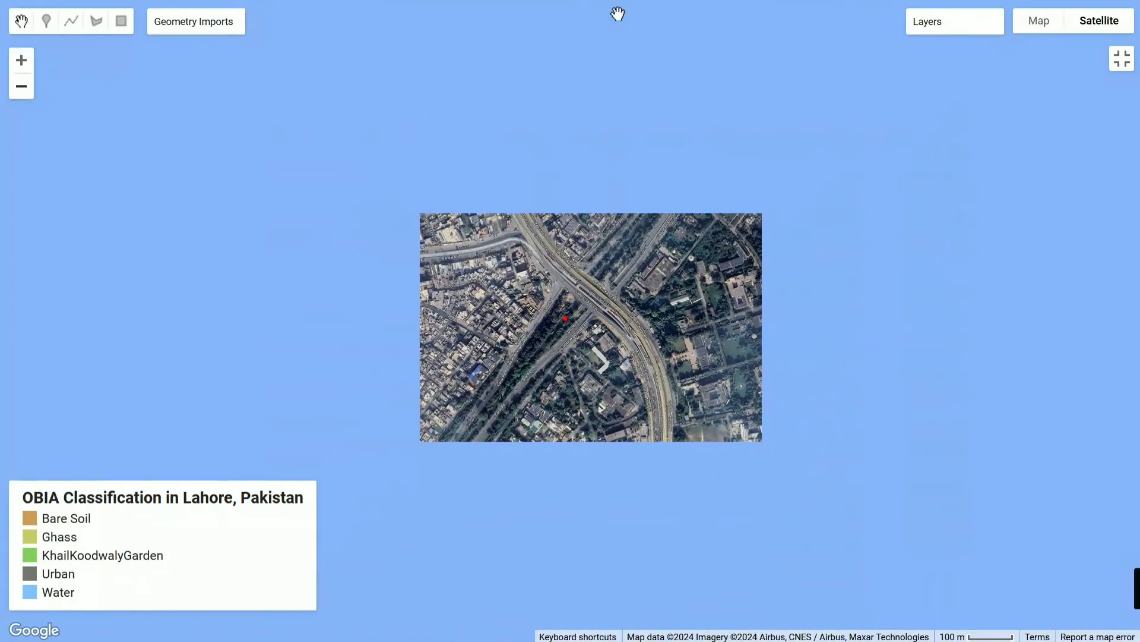
Step: Open the Layers list to confirm only Training areas remain visible
left_click(956, 21)
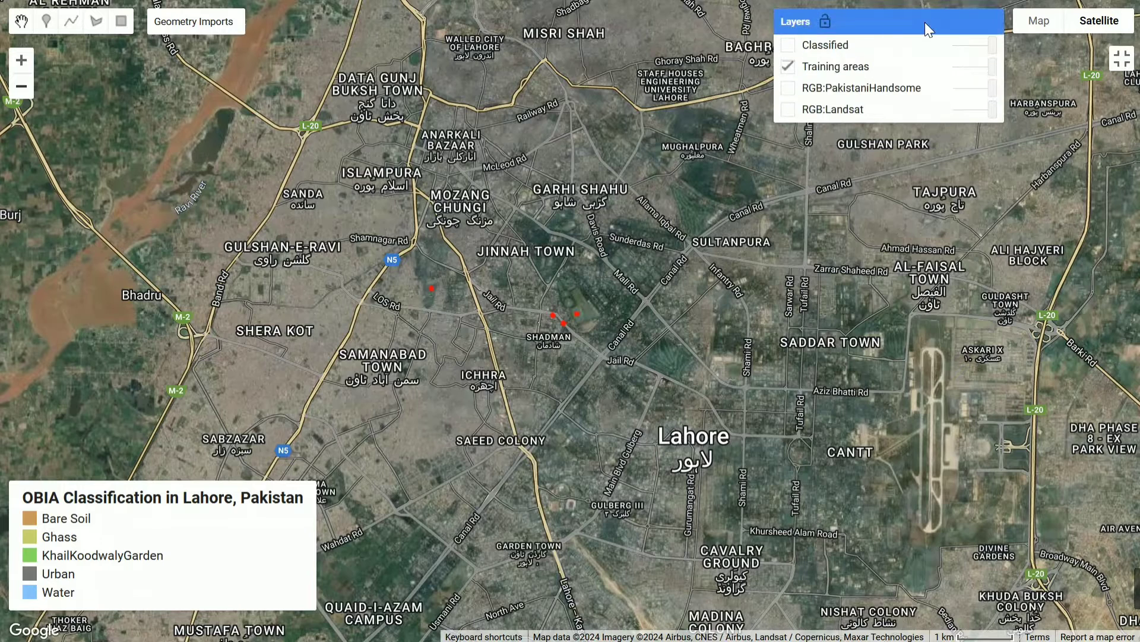
Step: Toggle the RGB layers, hide the training points, and turn Classified back on
left_click(788, 88)
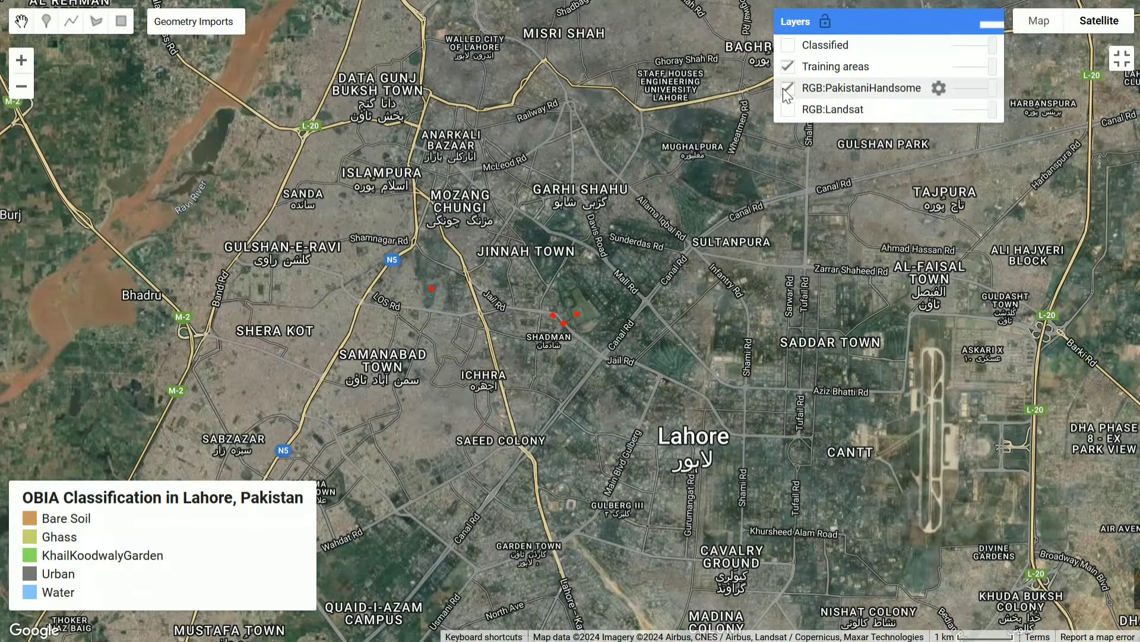
left_click(787, 88)
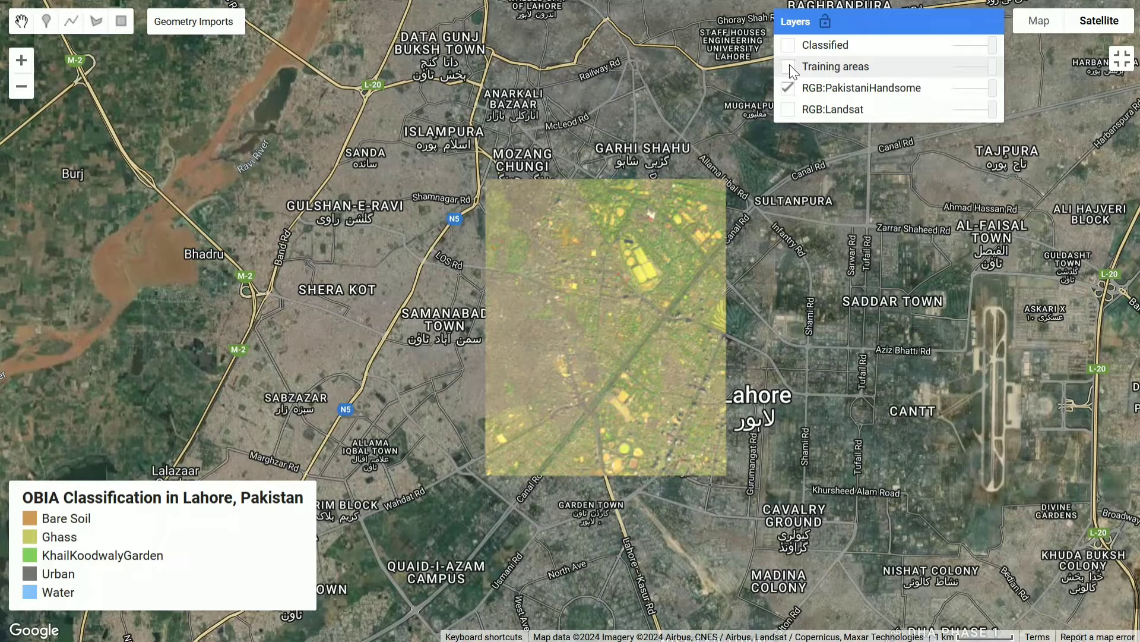
mouse_move(789, 92)
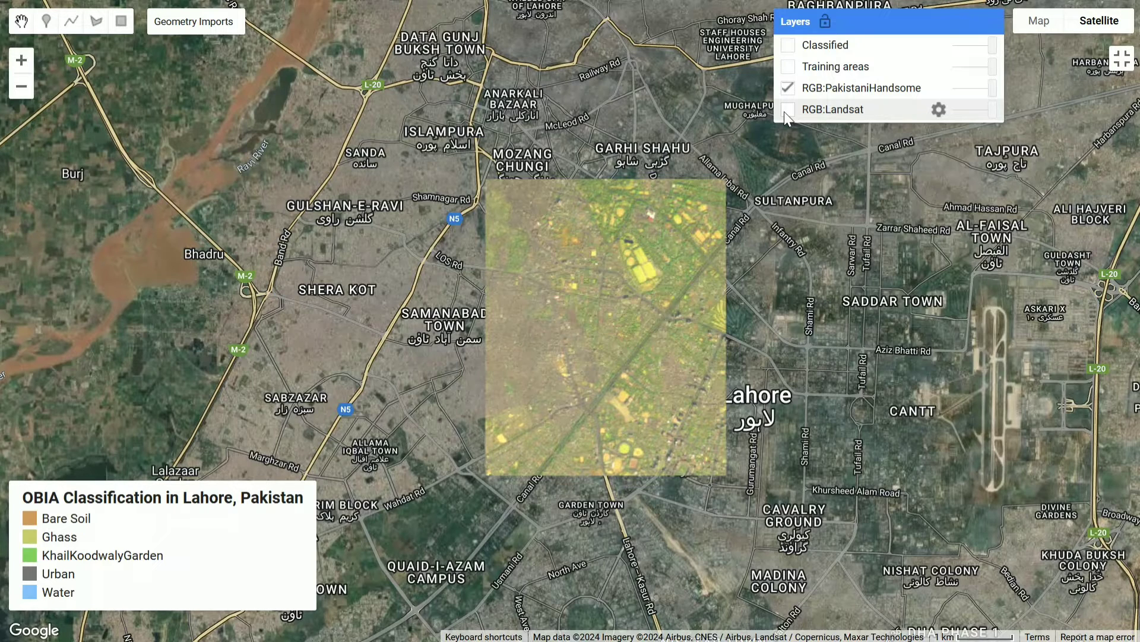
left_click(788, 109)
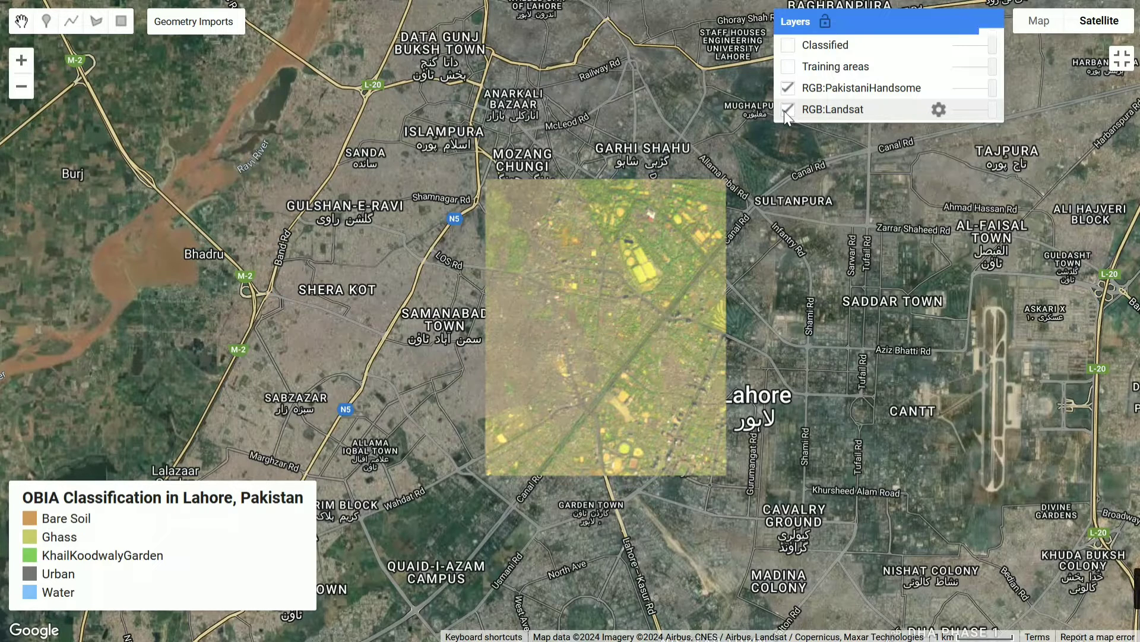
left_click(788, 87)
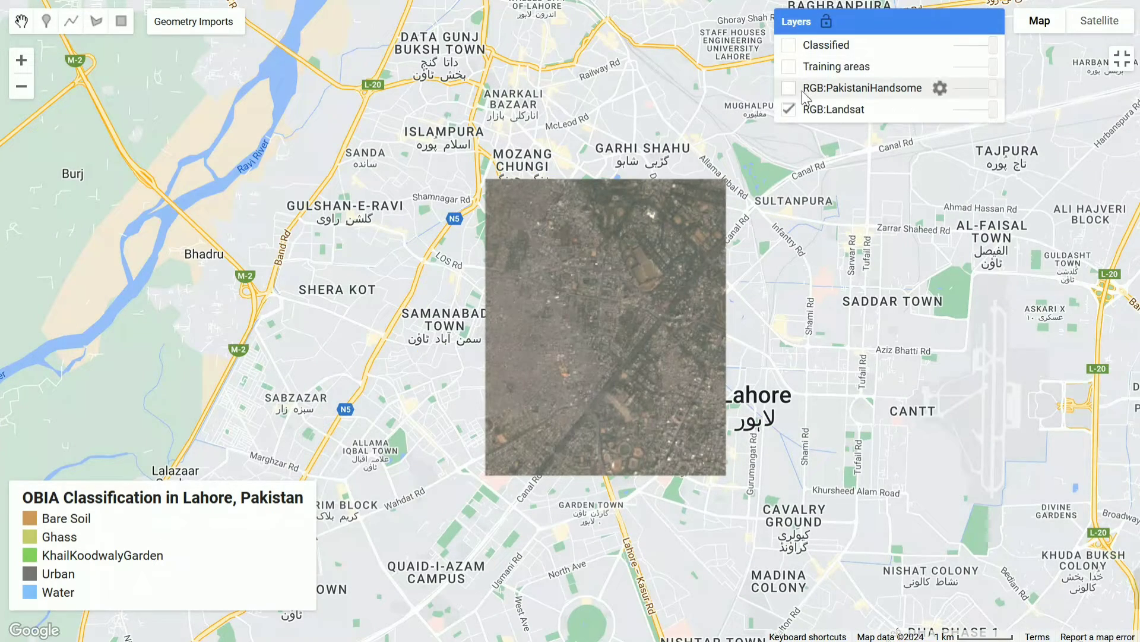
left_click(789, 88)
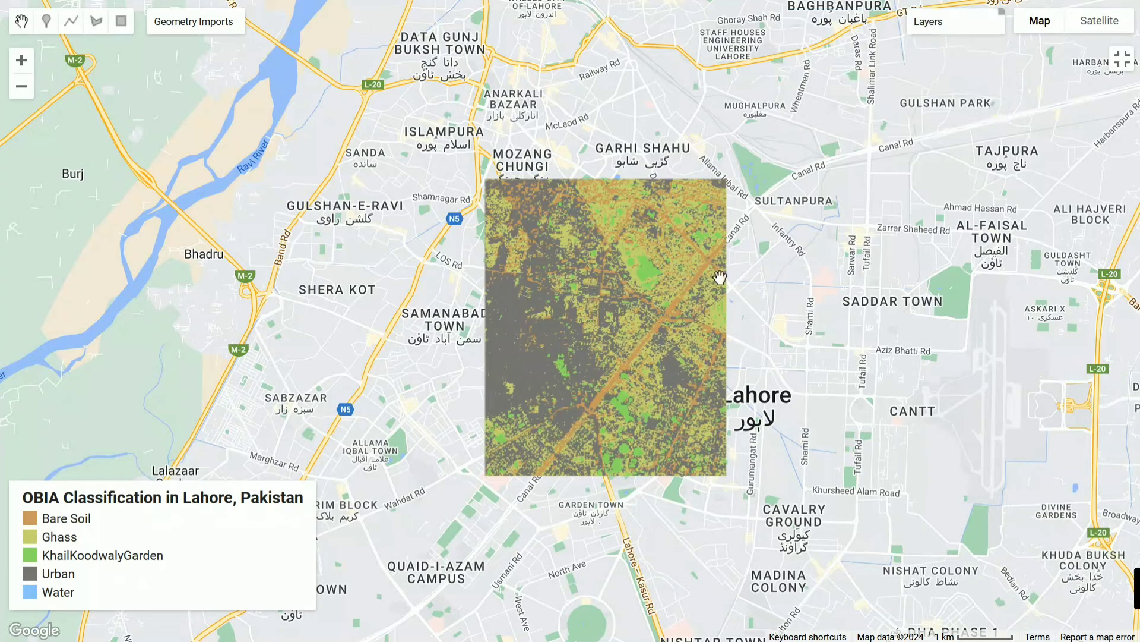
mouse_move(734, 163)
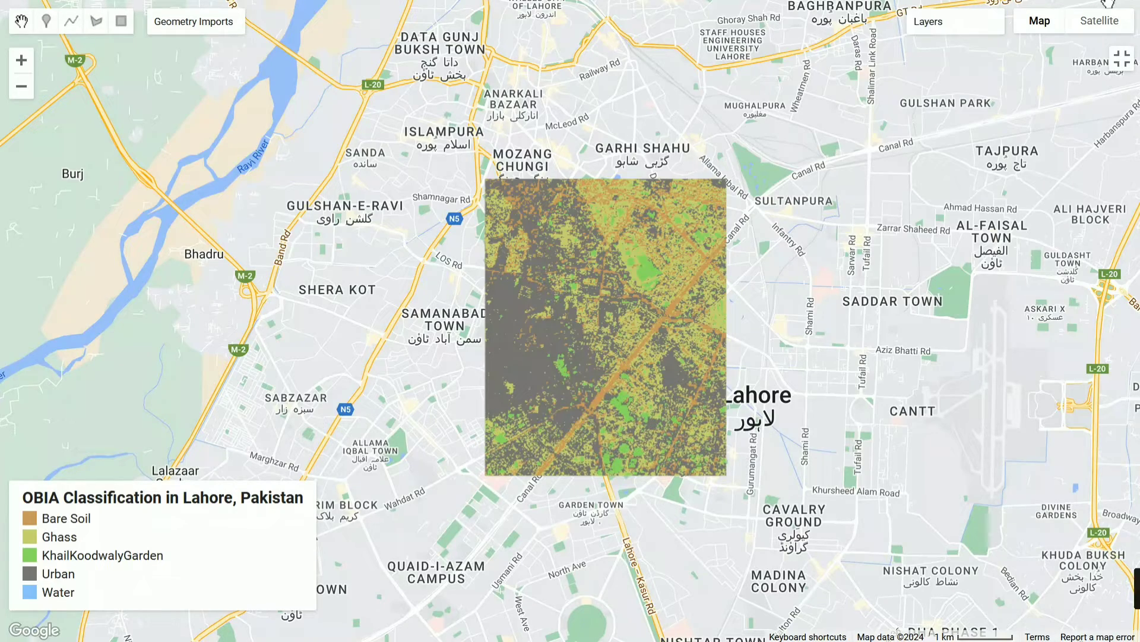
Step: On Satellite, flip Classified on and off to compare, leave it hidden, return to Map
left_click(1100, 20)
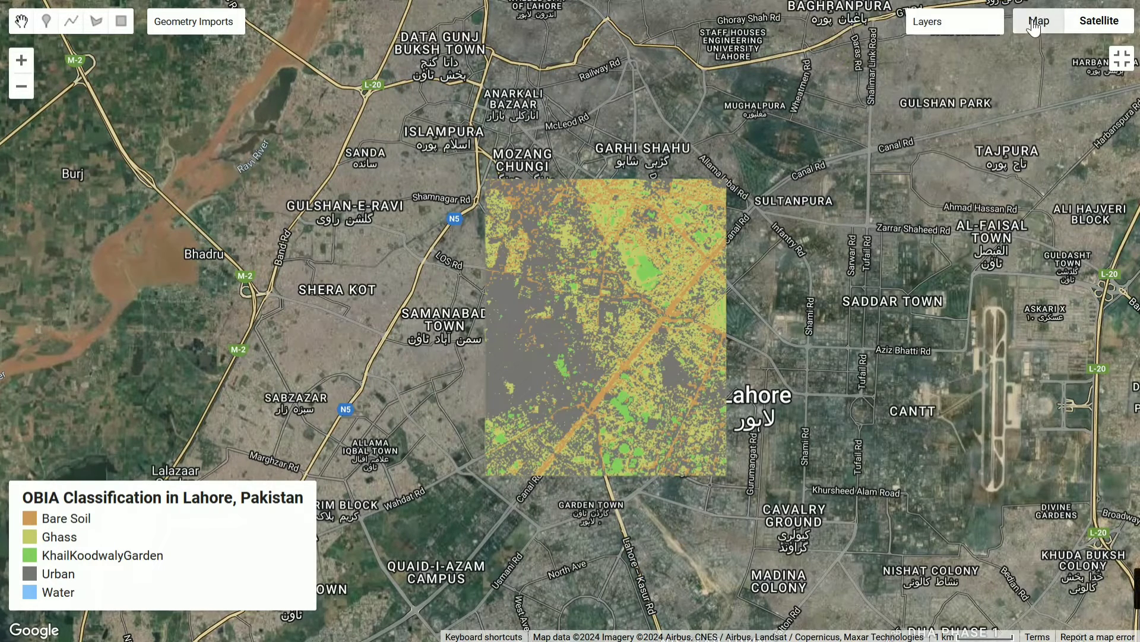
left_click(788, 45)
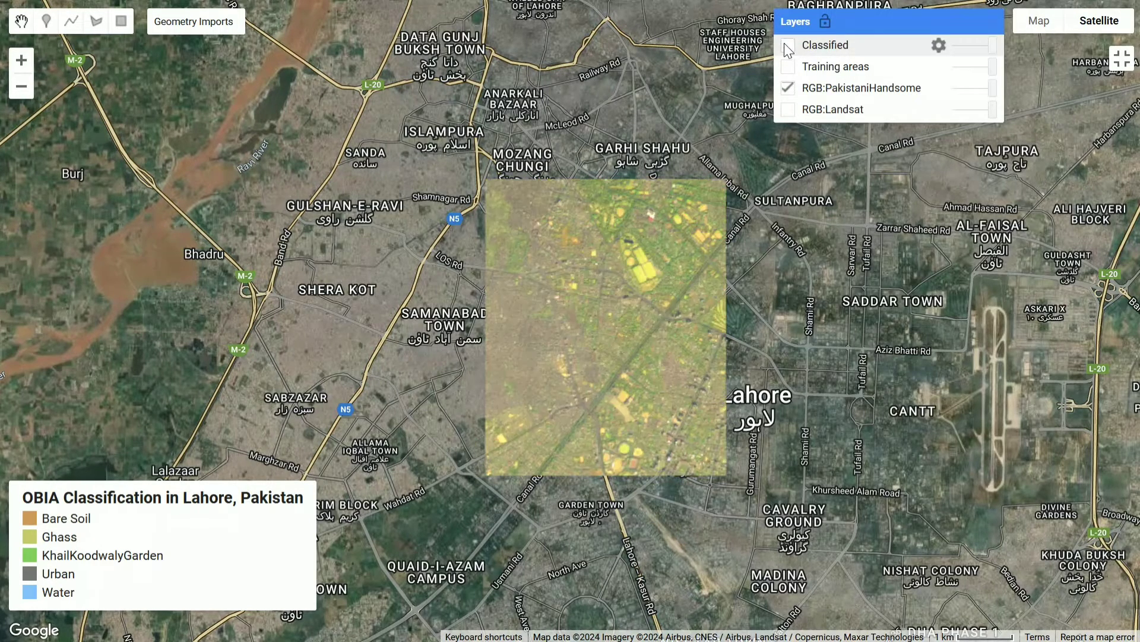
left_click(789, 45)
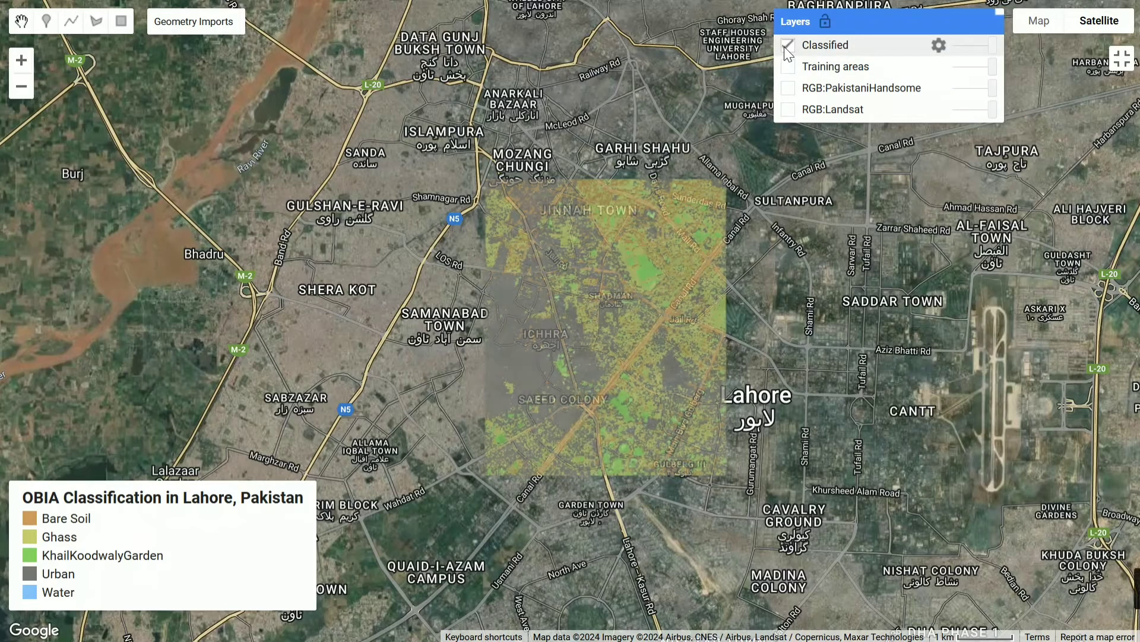
left_click(789, 46)
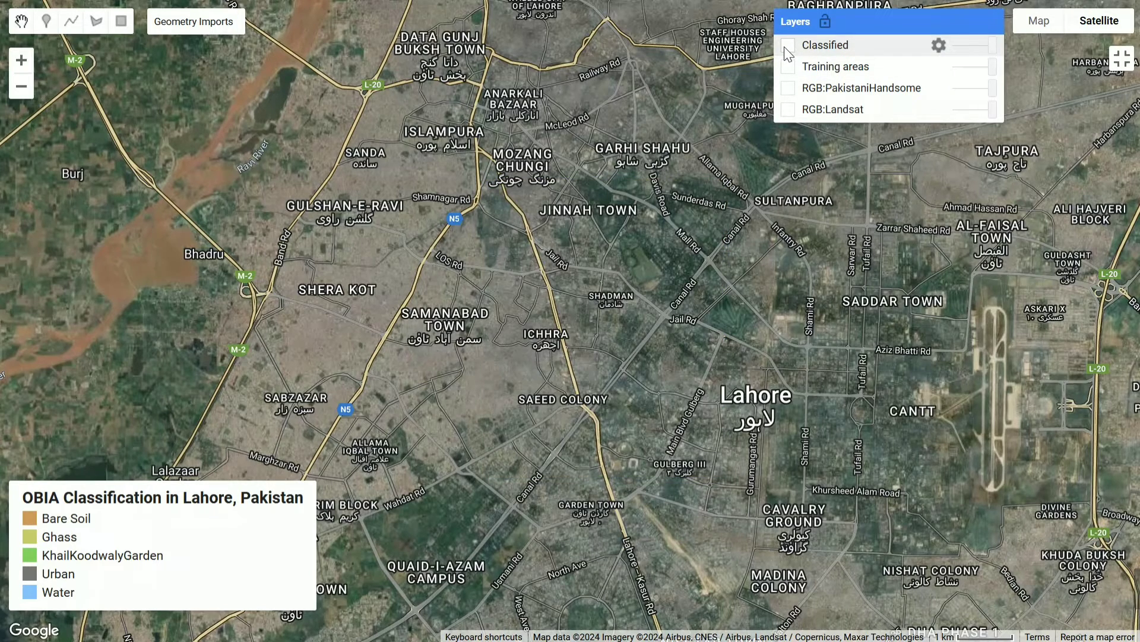
left_click(788, 45)
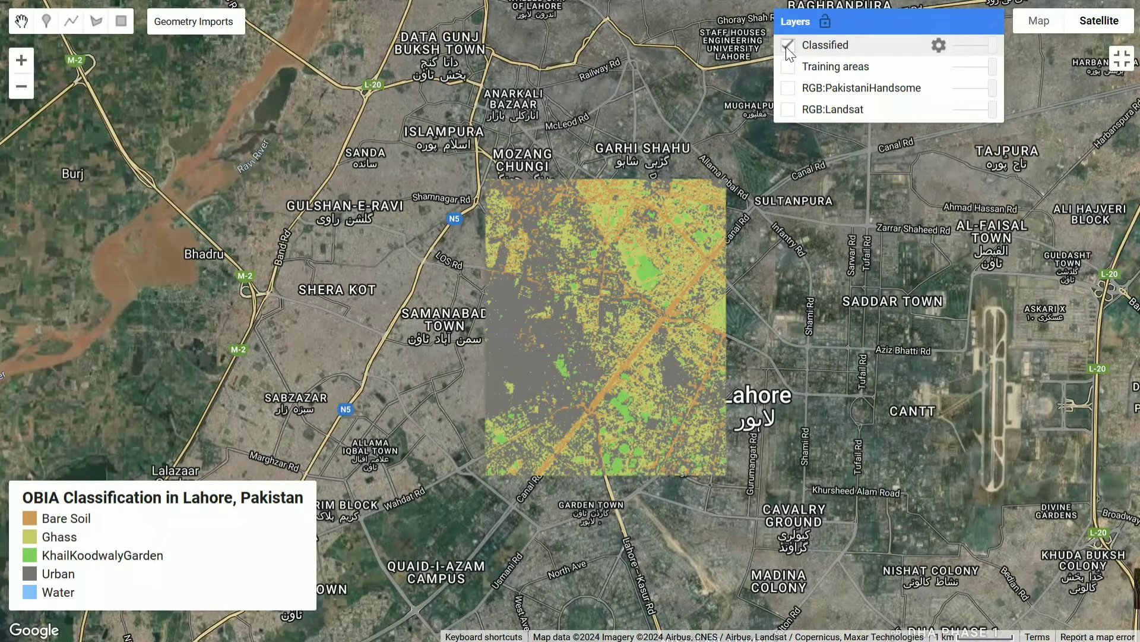
left_click(788, 45)
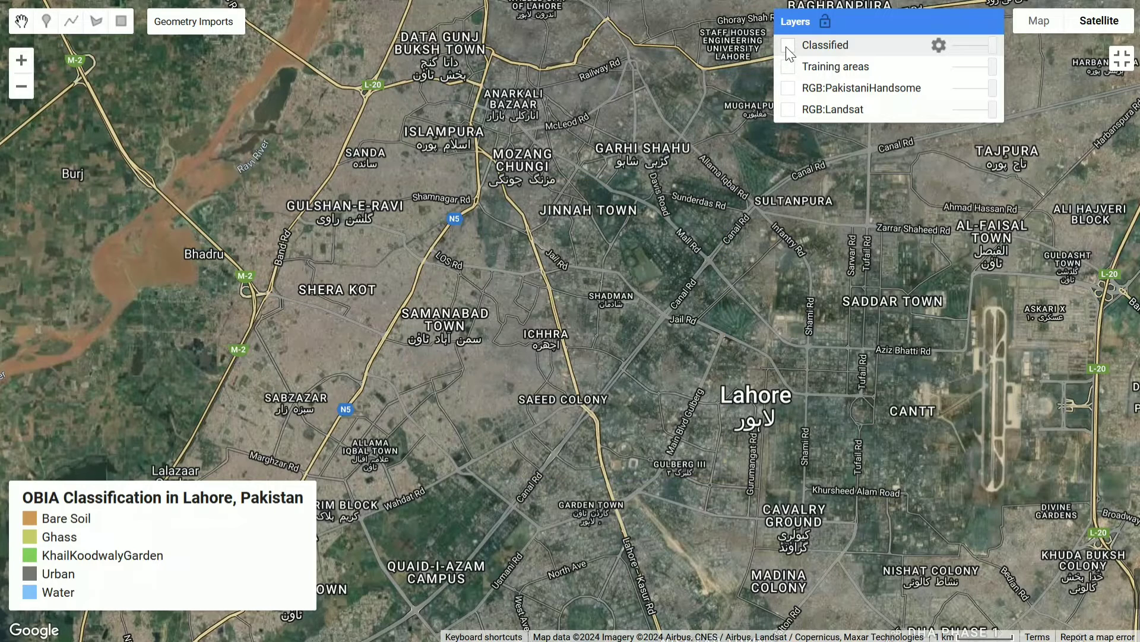
left_click(790, 45)
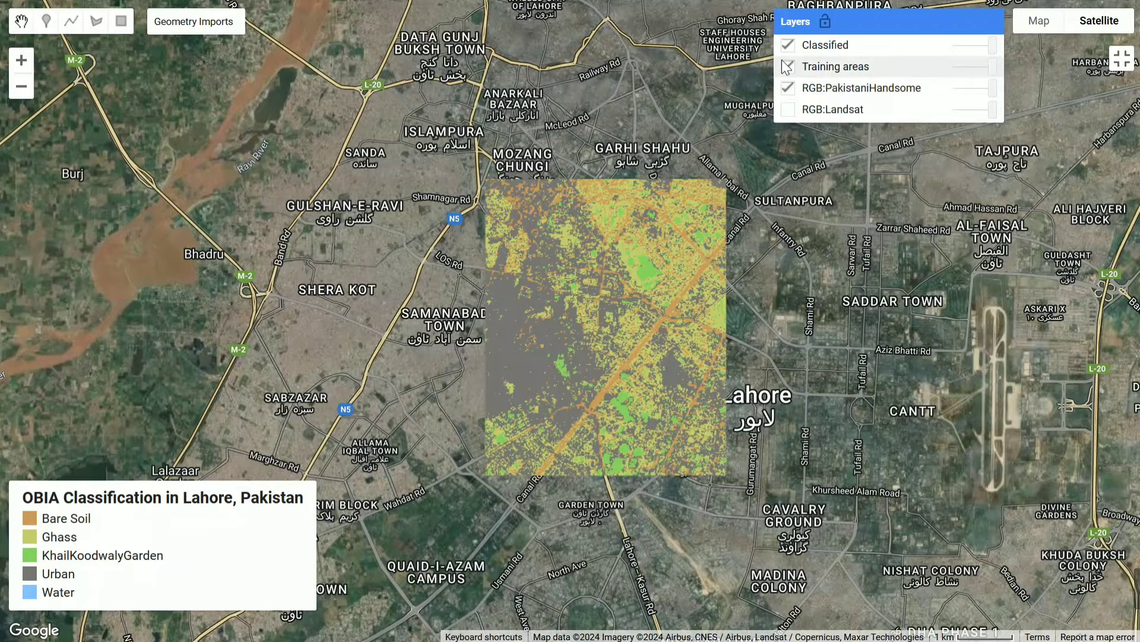
left_click(786, 45)
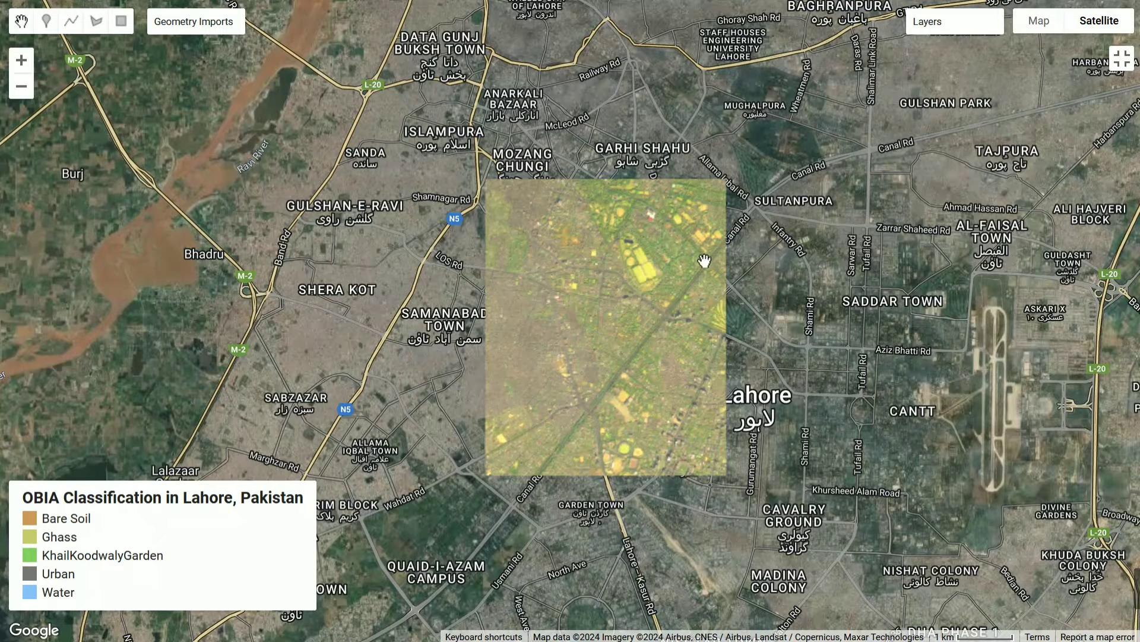
left_click(1038, 20)
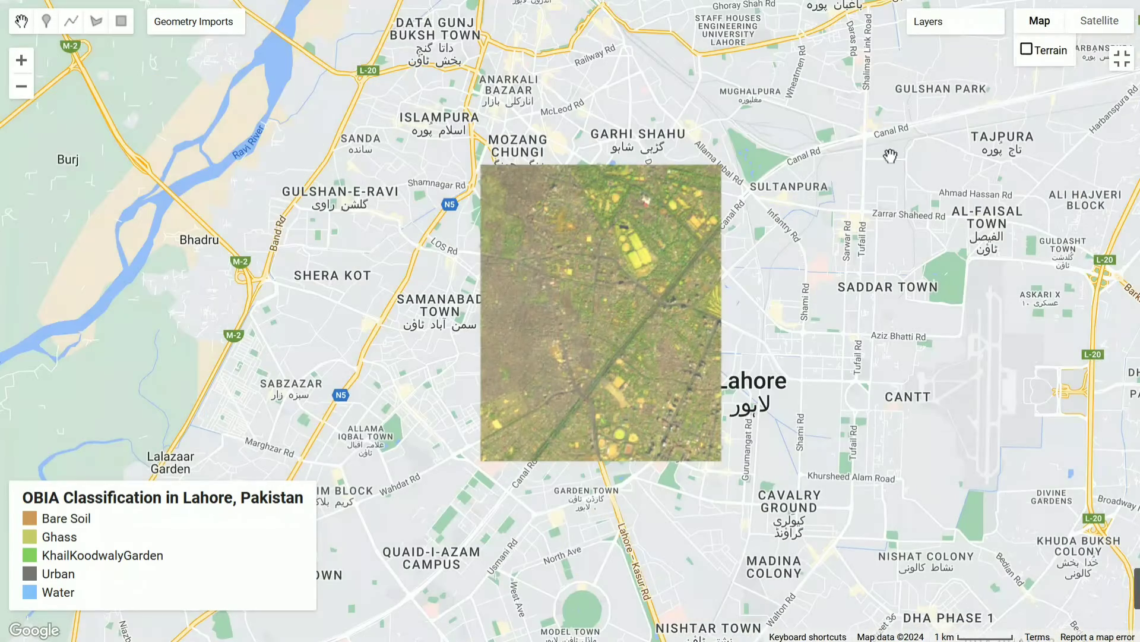